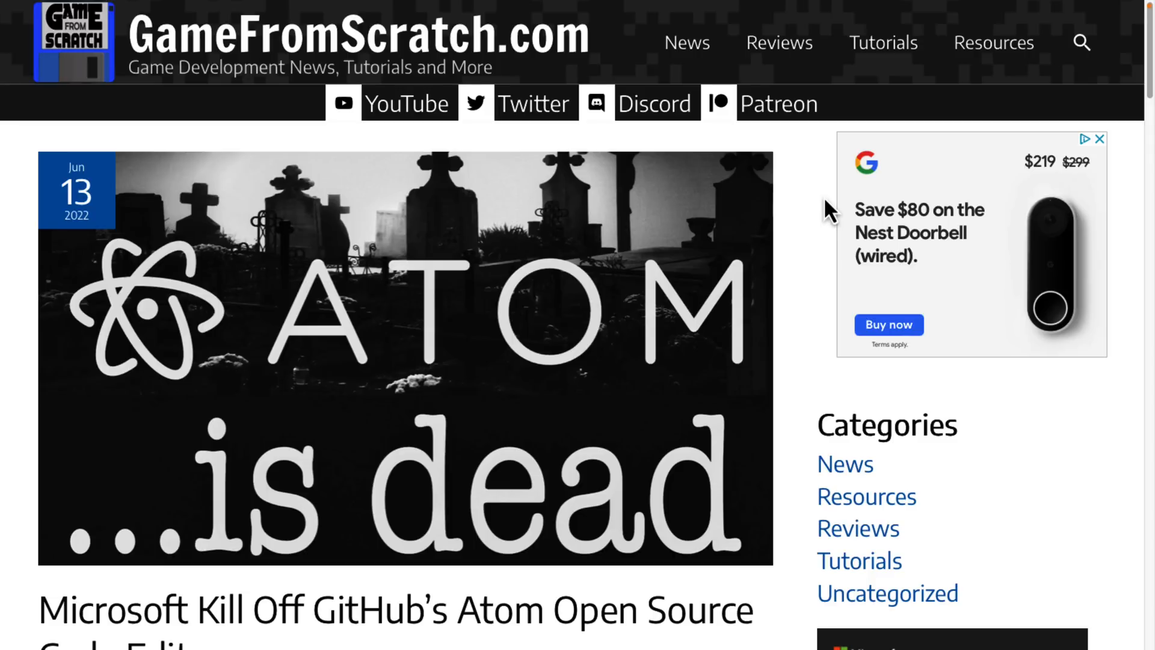
mouse_move(726, 278)
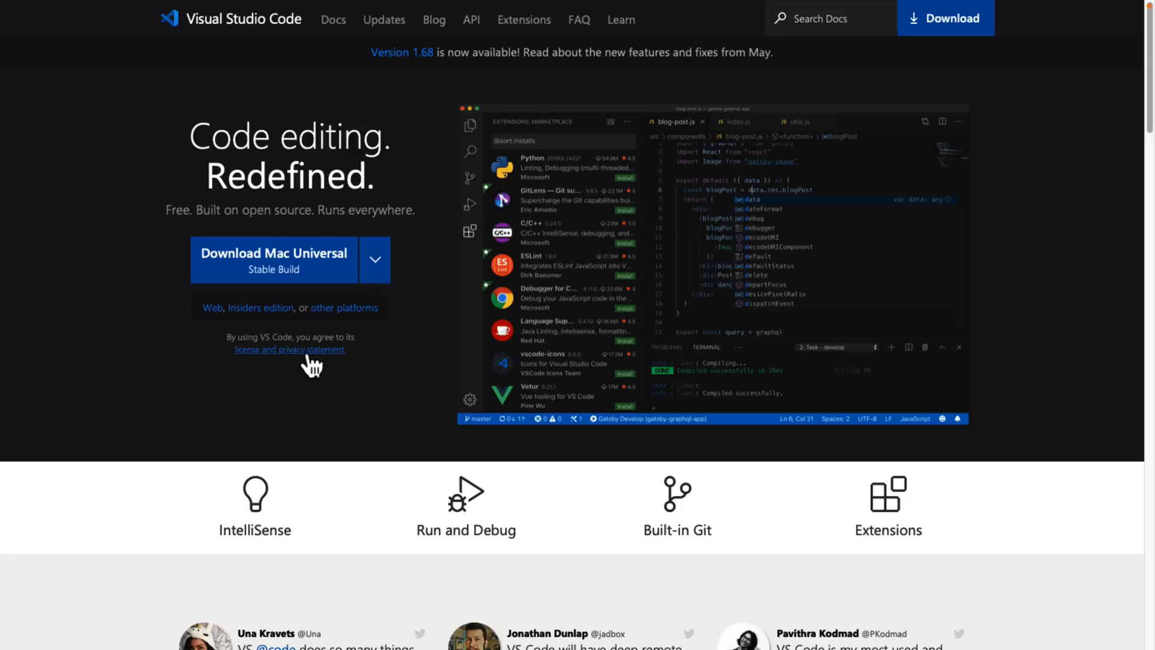
mouse_move(440, 353)
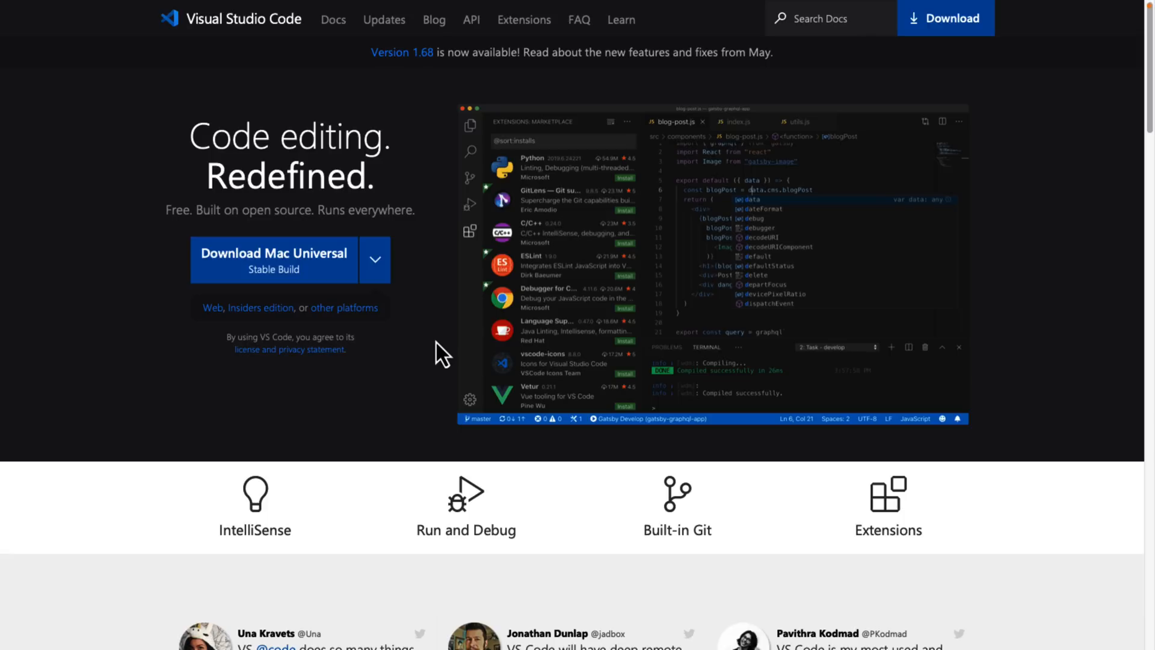
mouse_move(441, 204)
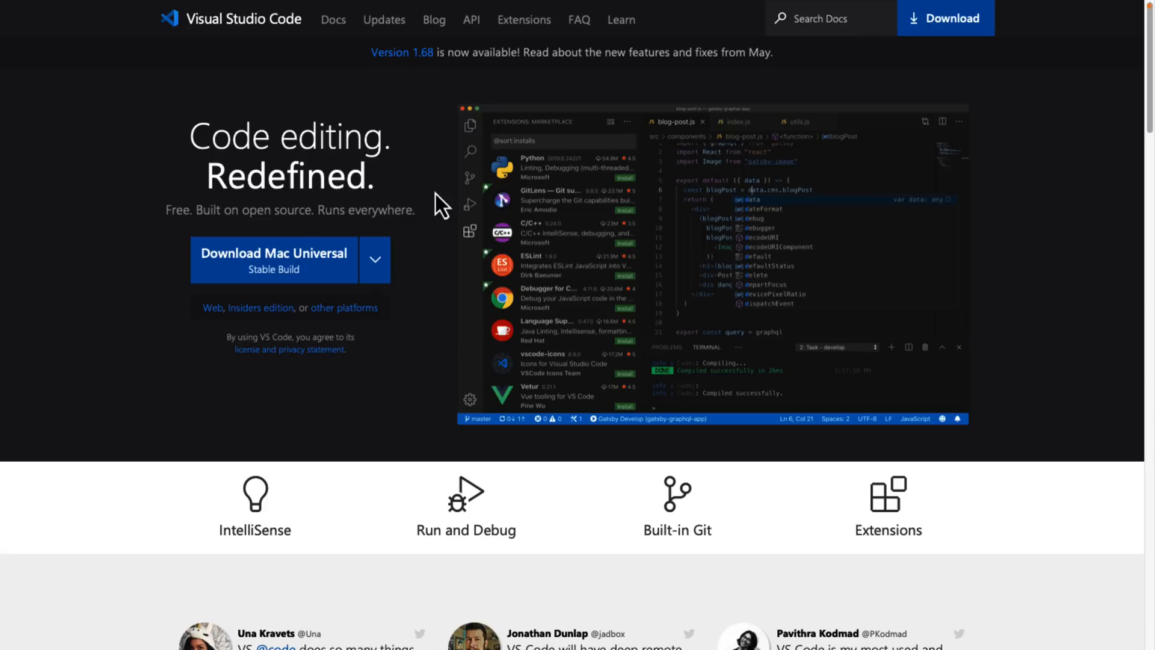
mouse_move(199, 247)
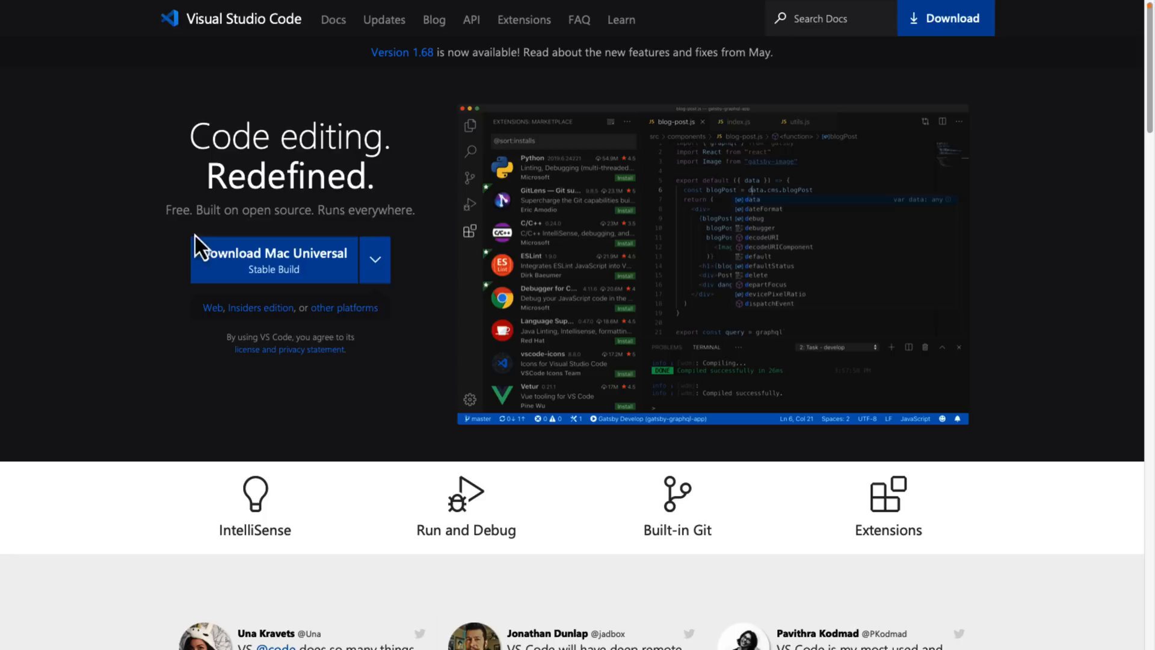
mouse_move(430, 79)
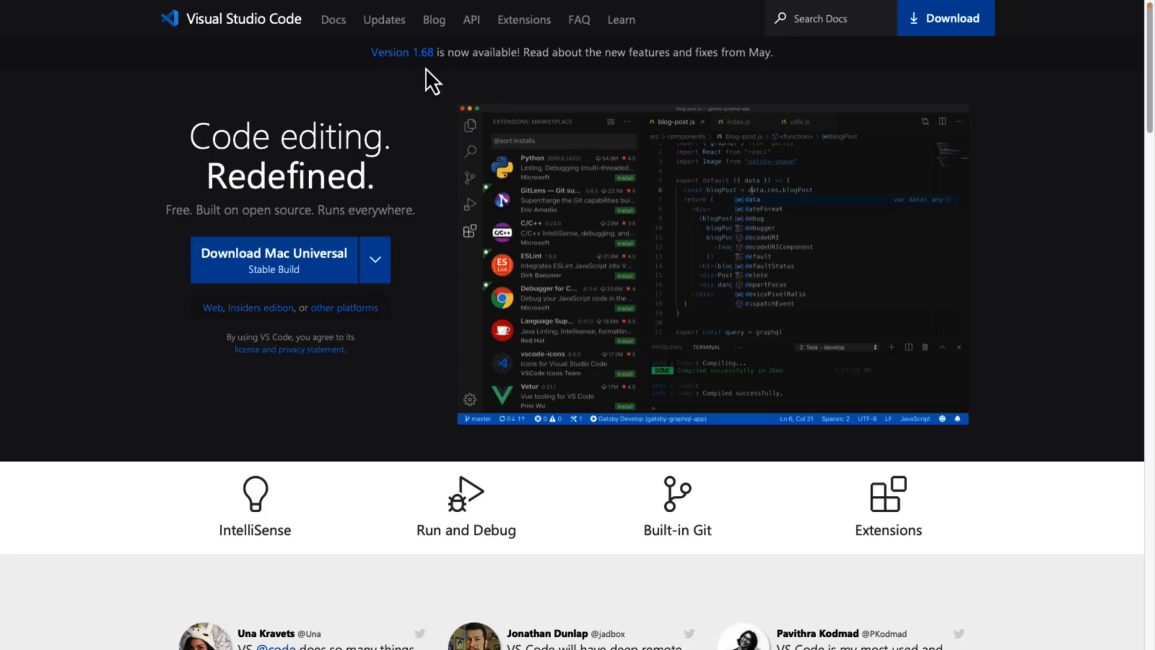
mouse_move(430, 144)
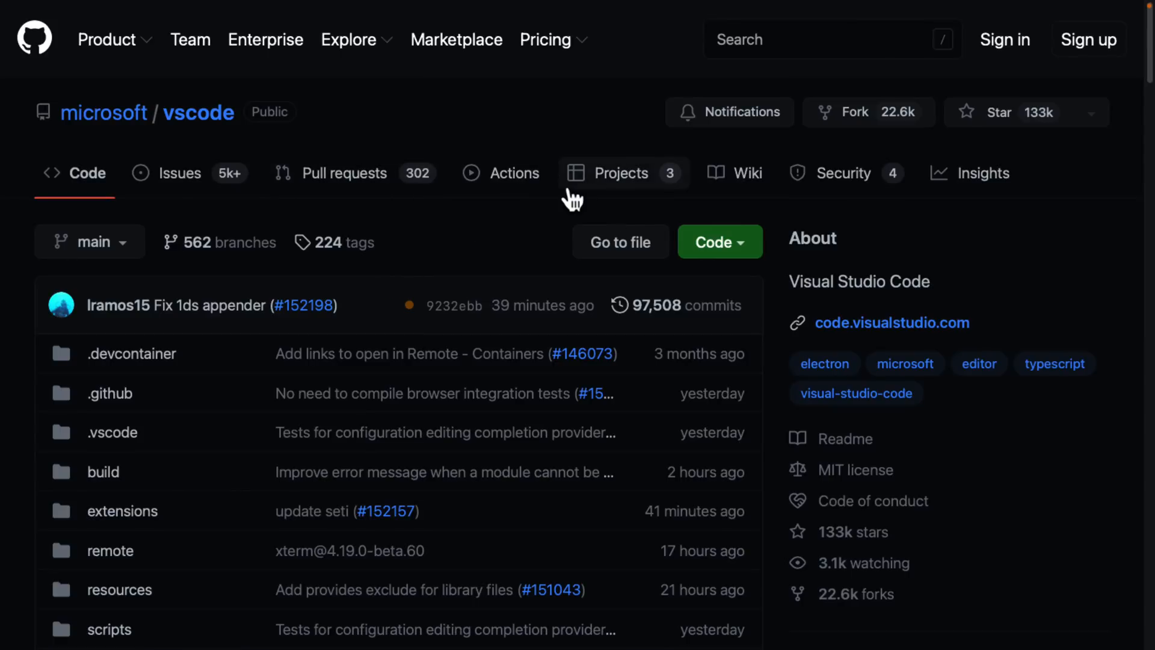
mouse_move(896, 386)
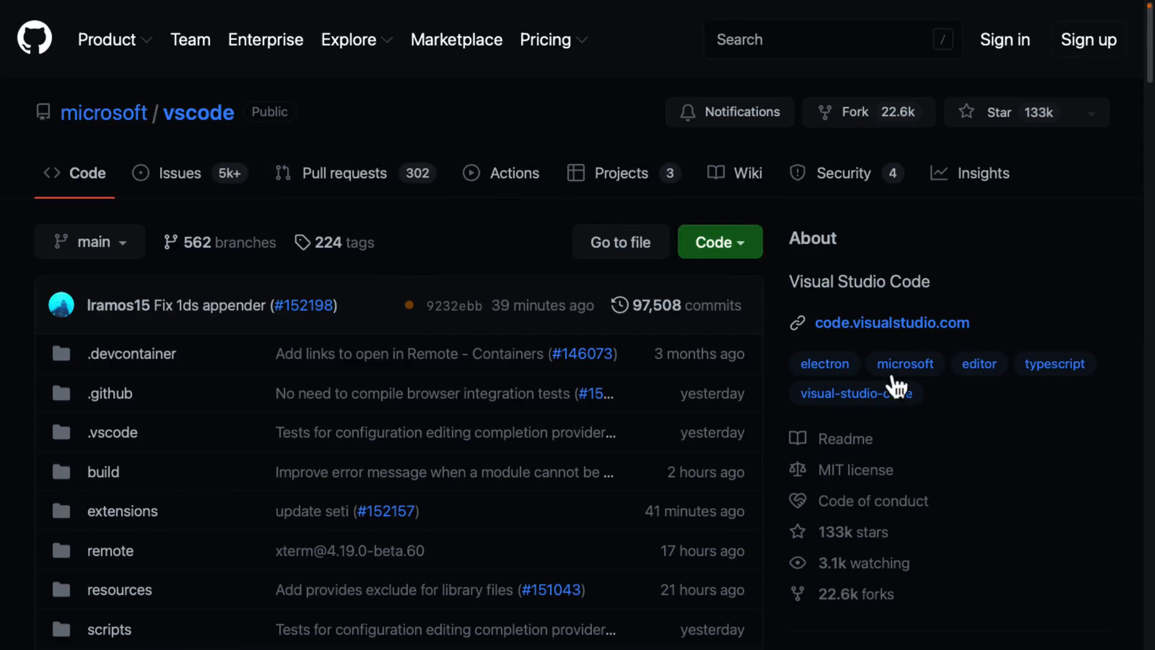
mouse_move(959, 477)
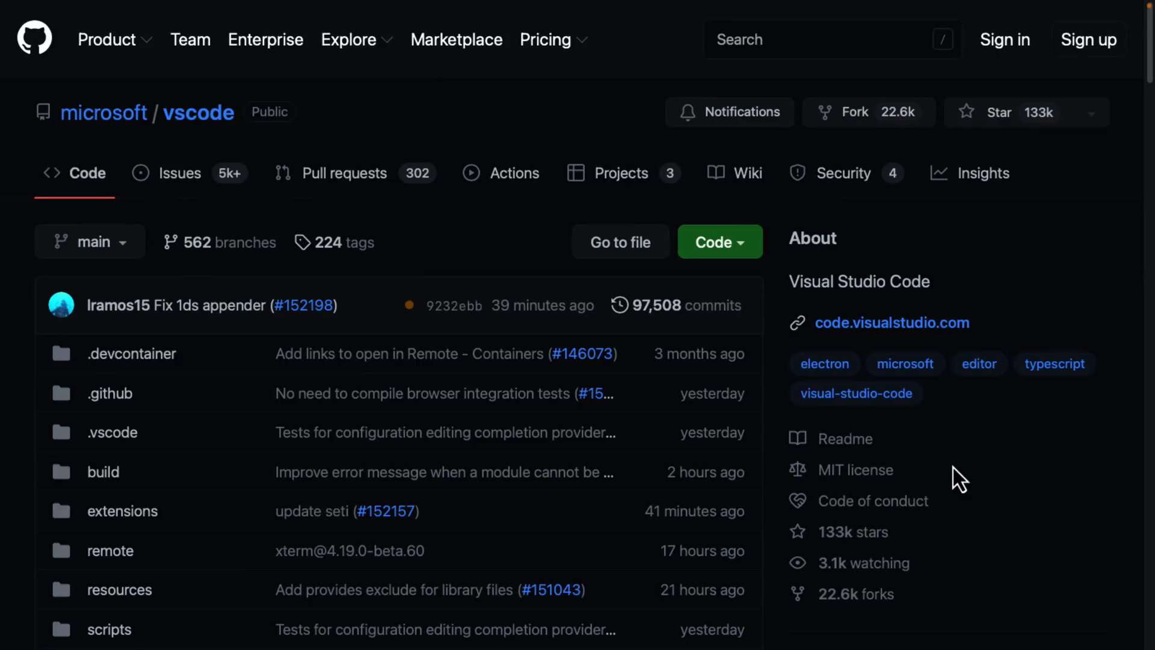
mouse_move(1039, 354)
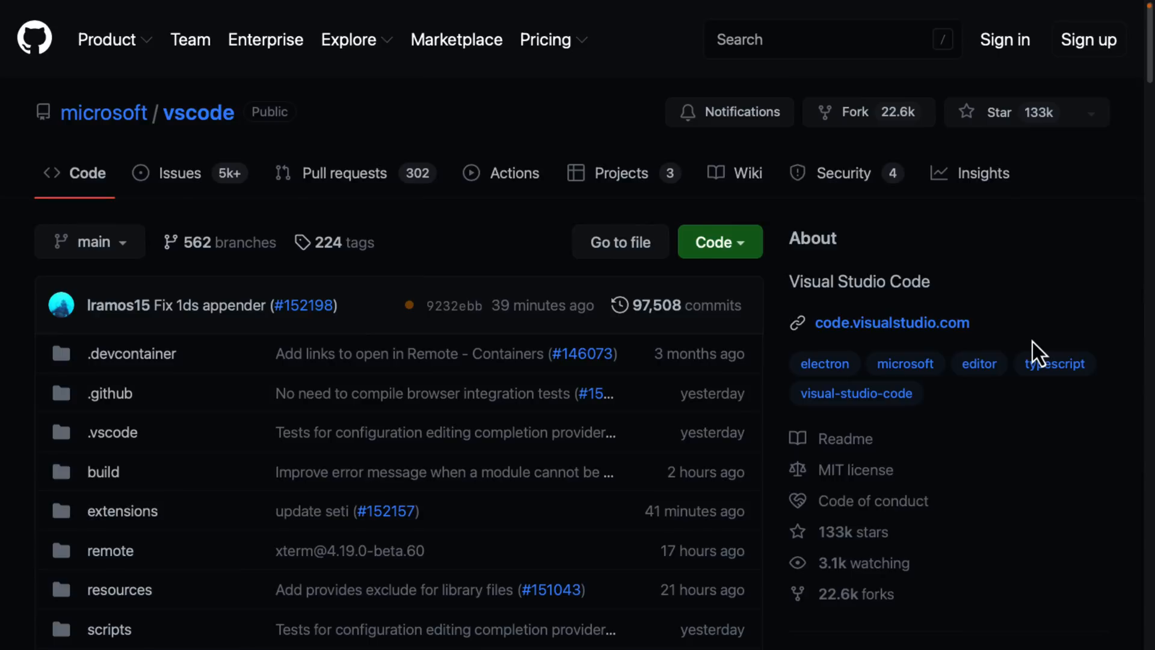
mouse_move(1118, 330)
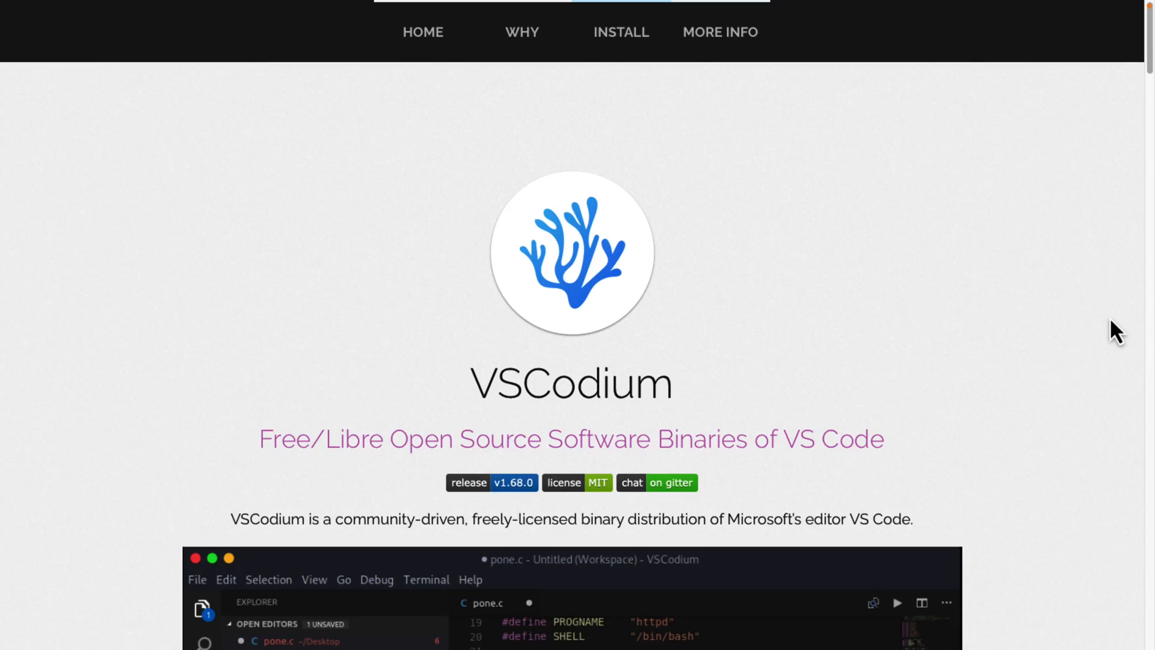
Scroll the VSCodium homepage through the introduction and 'Why Does This Exist' licensing explanation
scroll("down", 3)
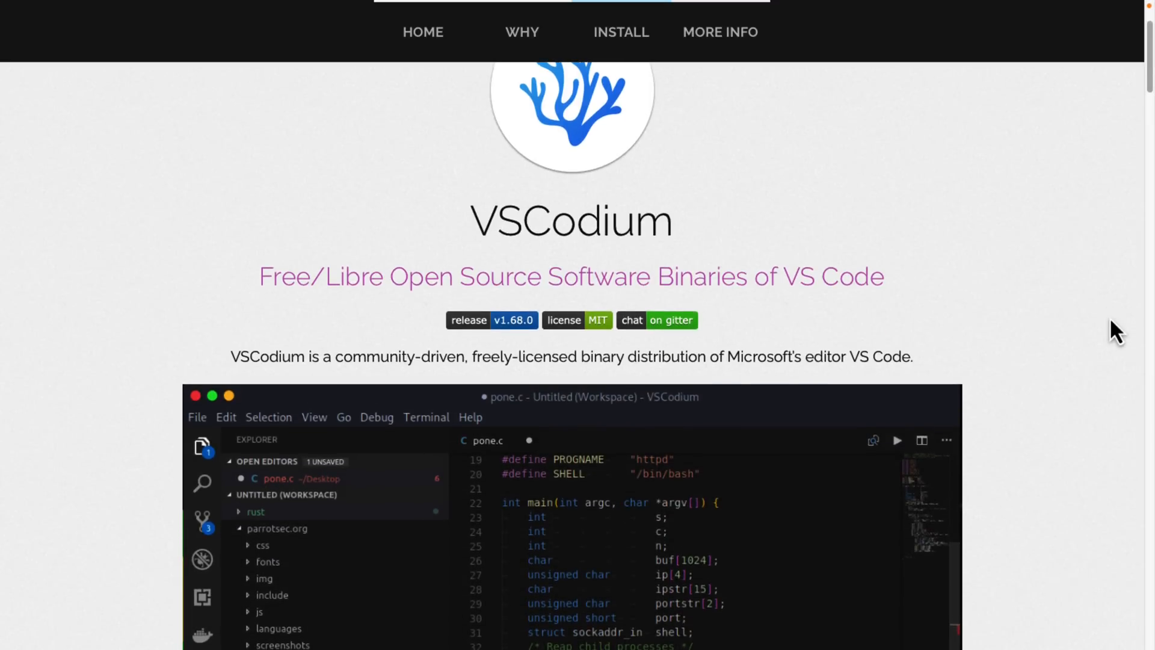
scroll("down", 3)
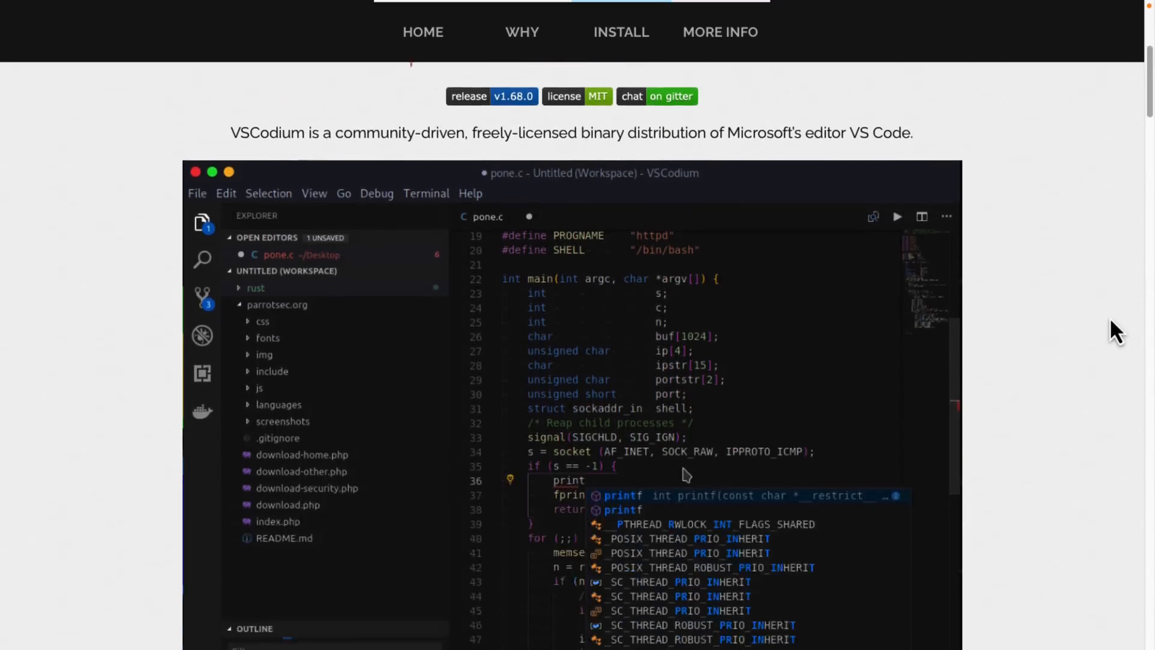
scroll("down", 3)
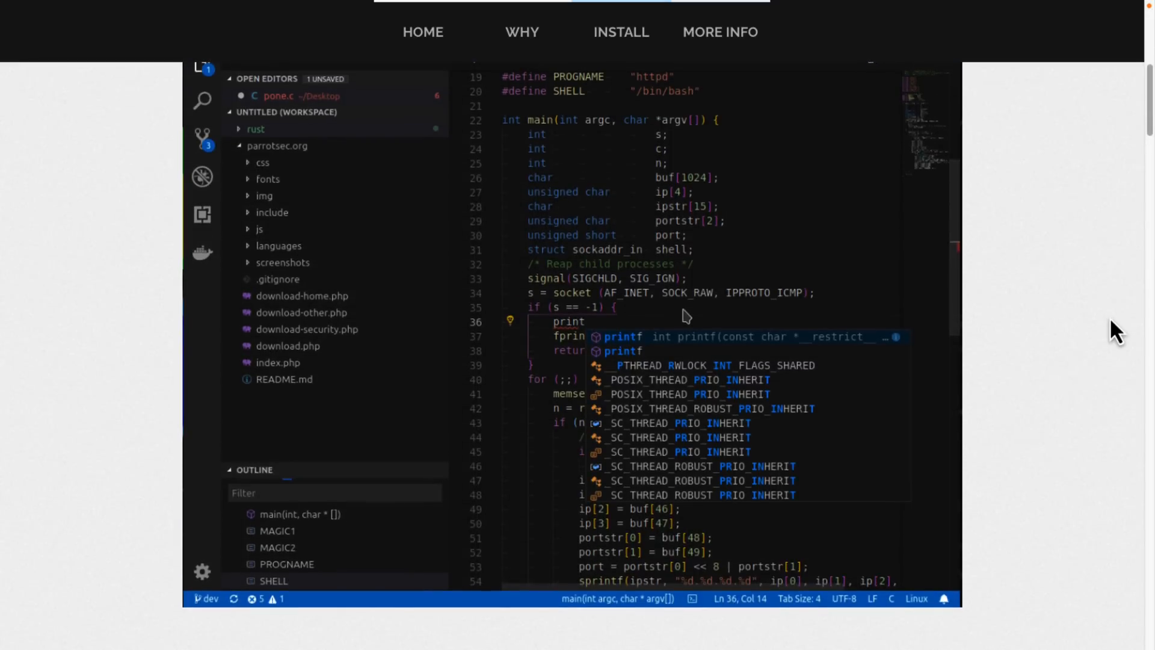
scroll("down", 3)
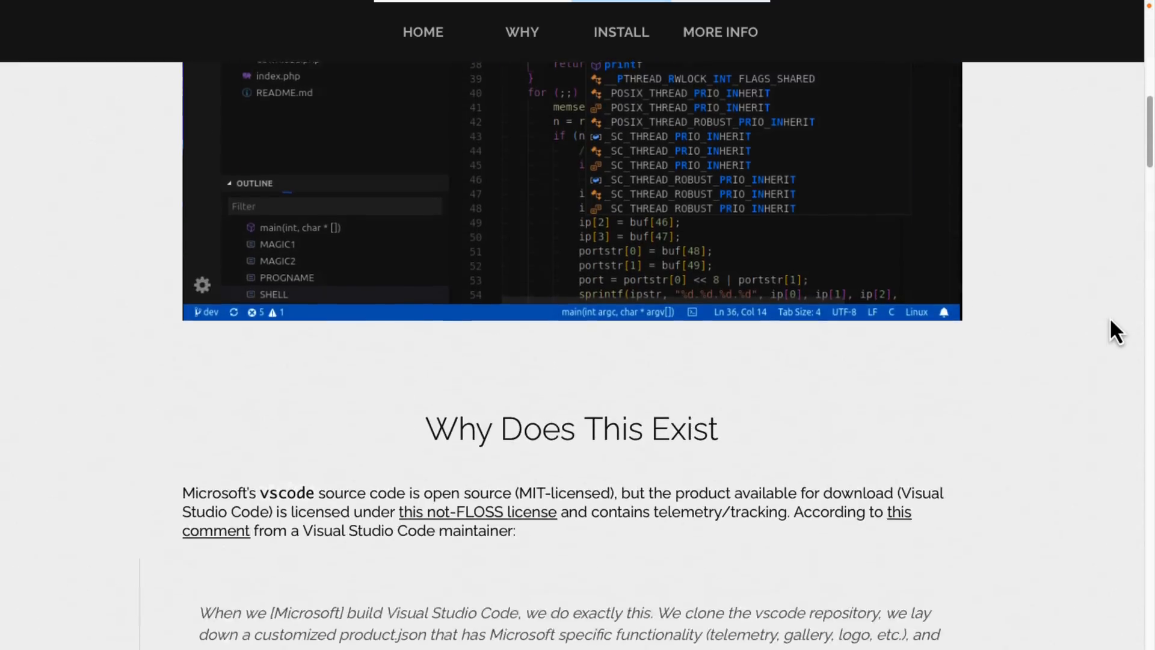
scroll("down", 3)
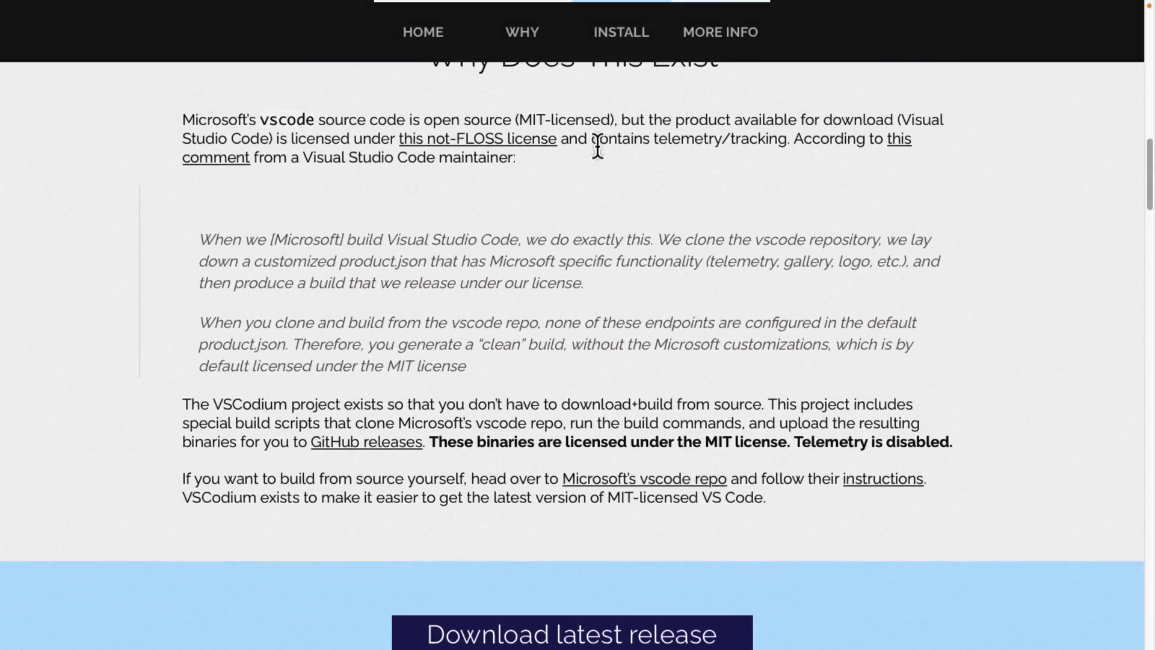
mouse_move(718, 140)
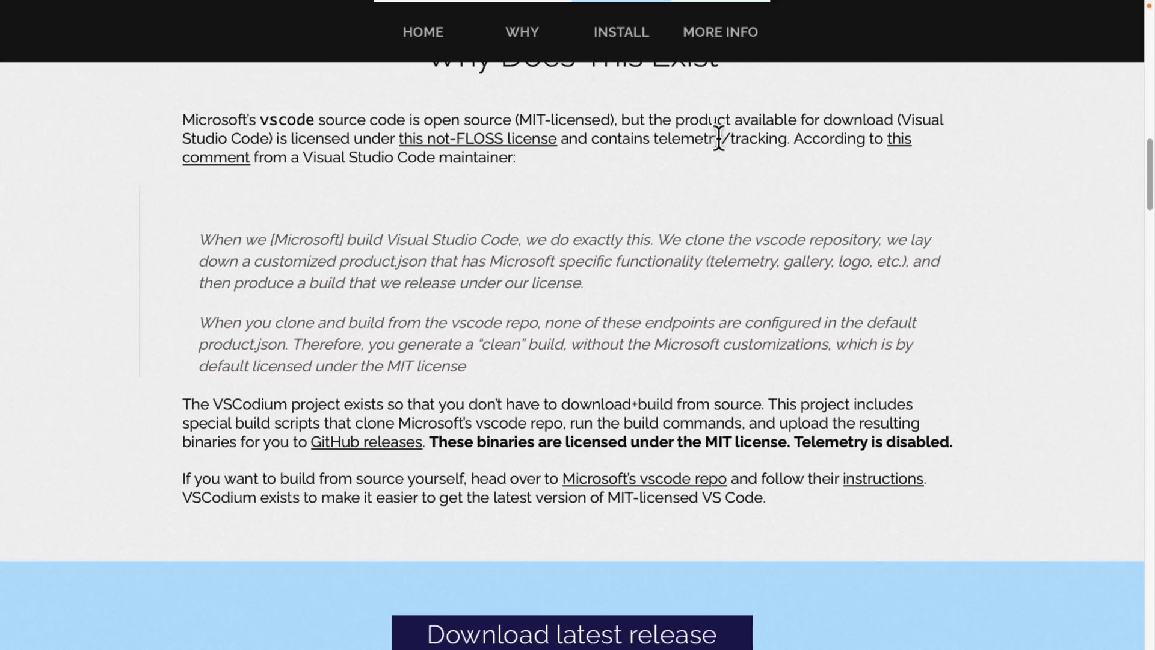
Continue down to the 'Use a Package Manager' install sections for Linux
scroll("down", 3)
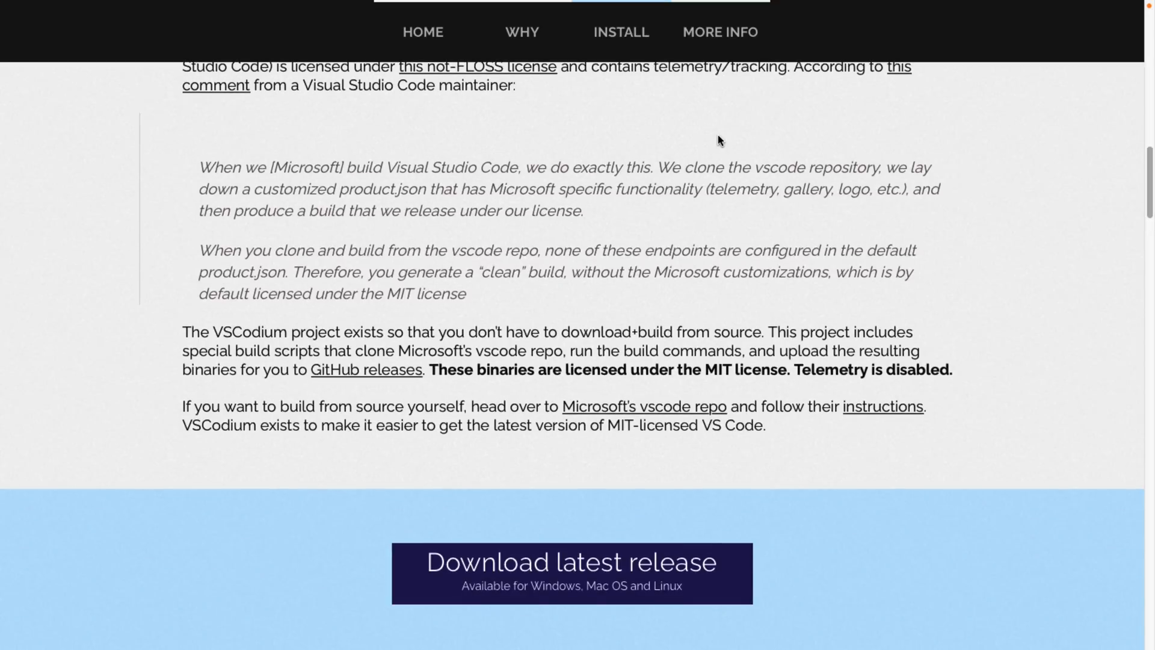
scroll("down", 3)
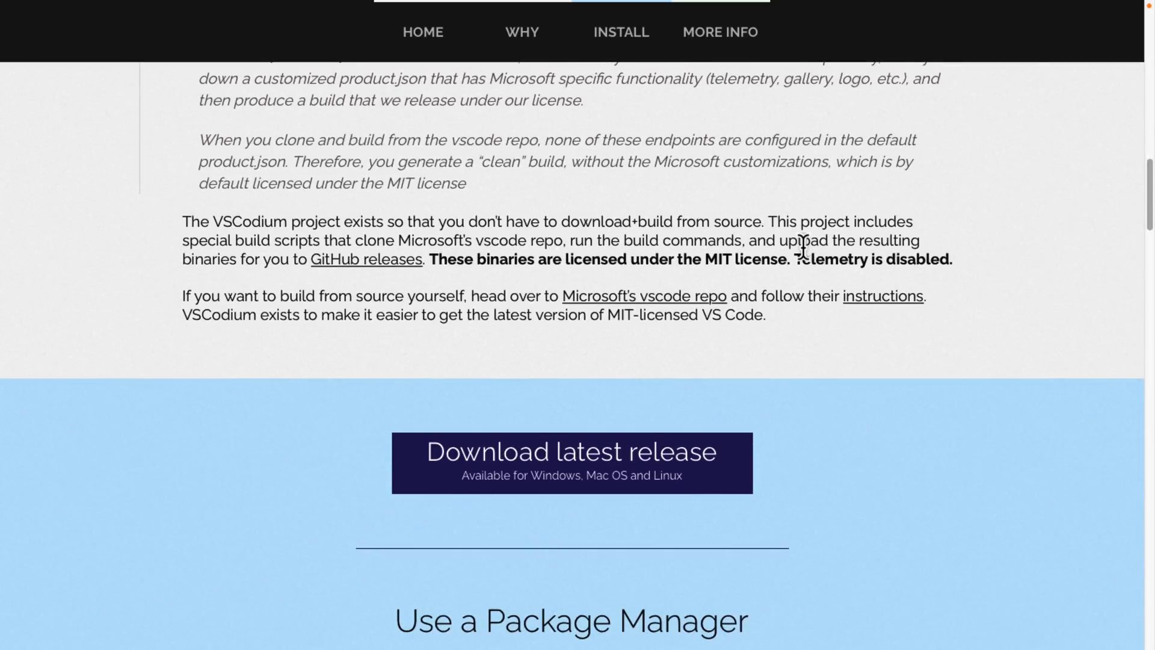
scroll("down", 3)
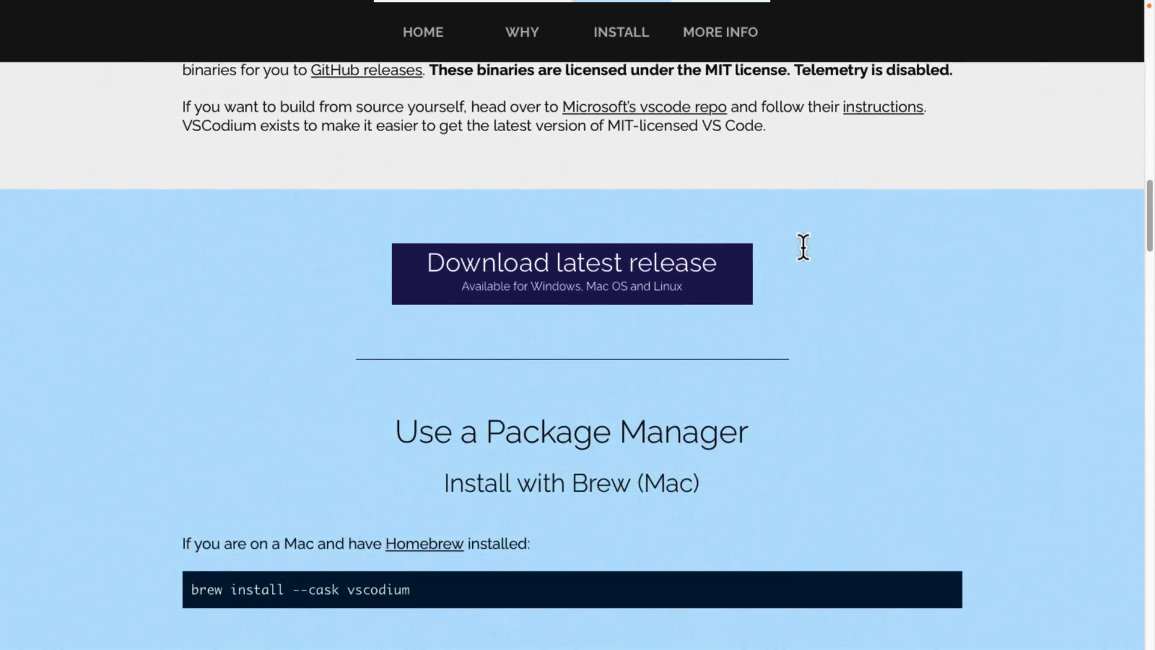
scroll("down", 3)
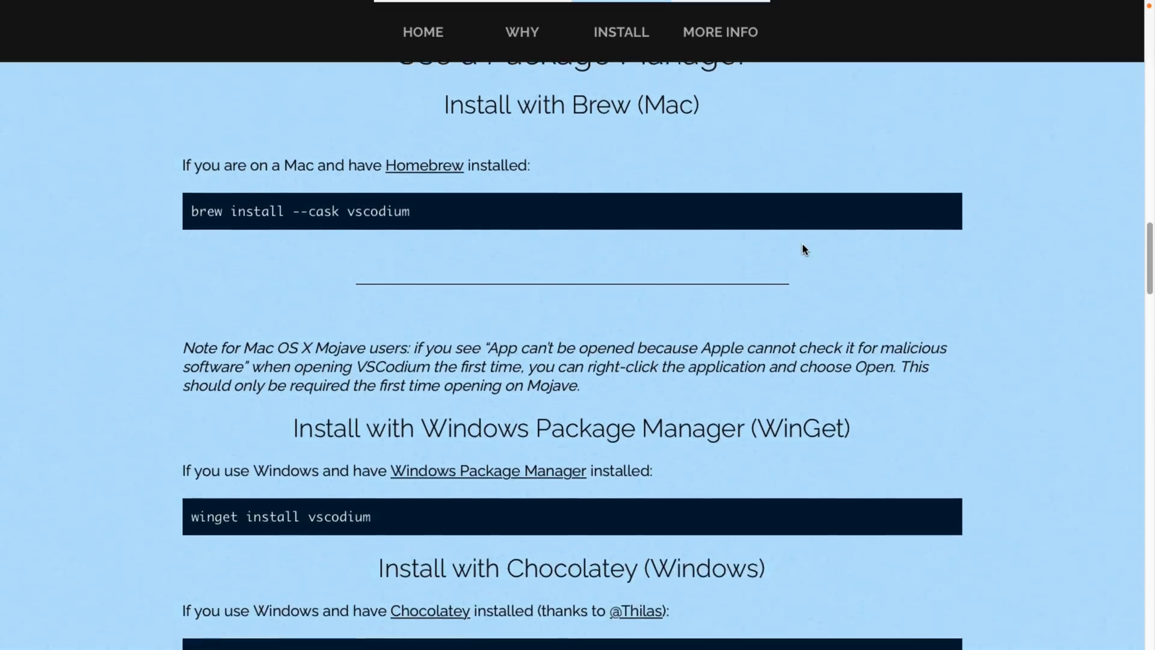
scroll("down", 3)
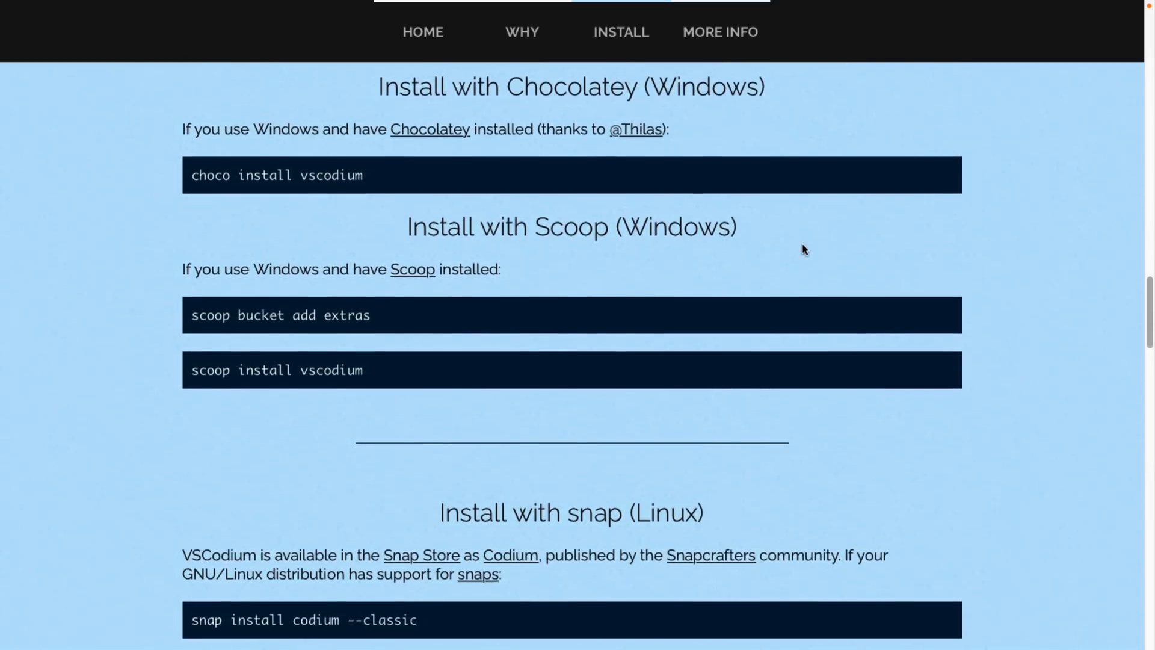
scroll("down", 3)
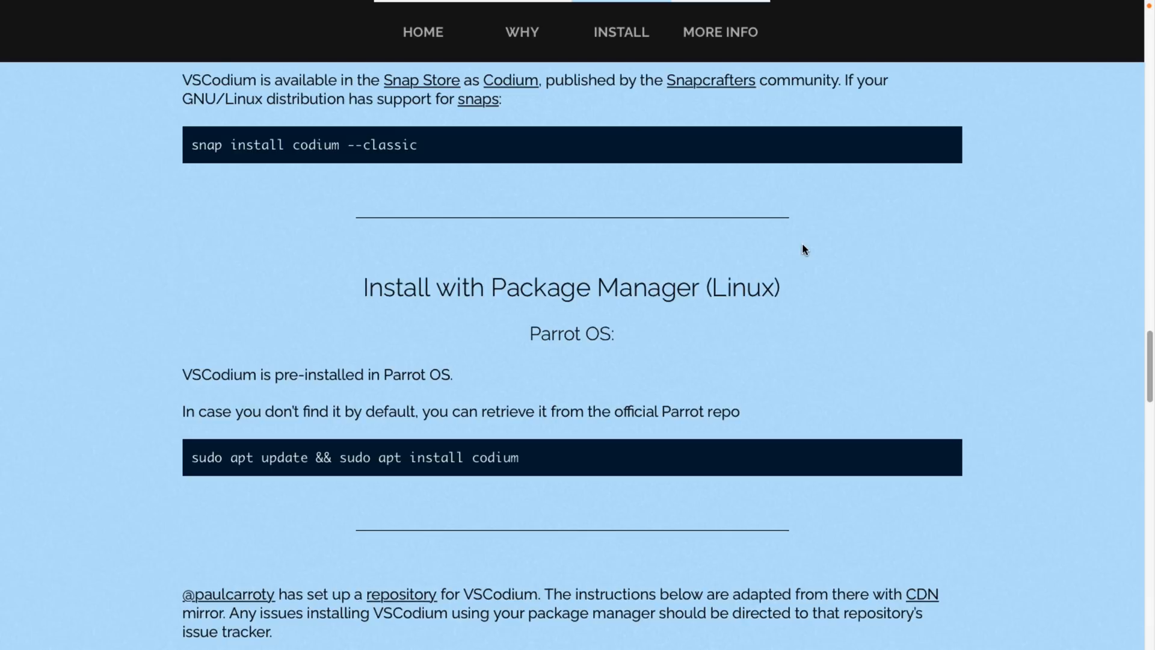
scroll("down", 3)
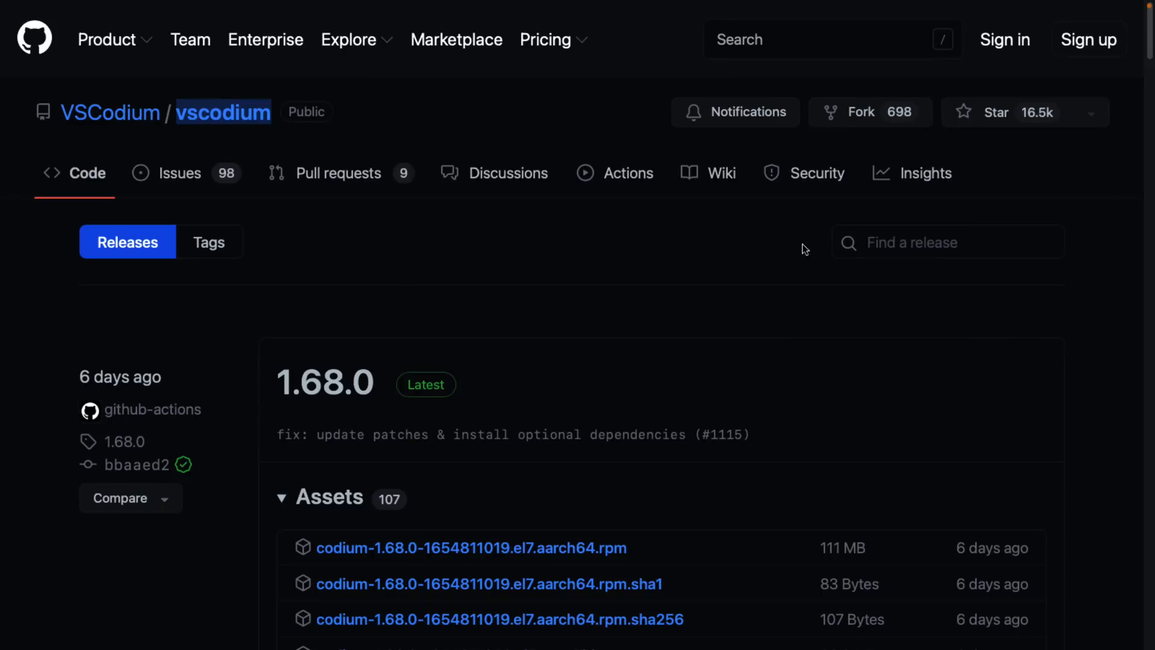
scroll("down", 3)
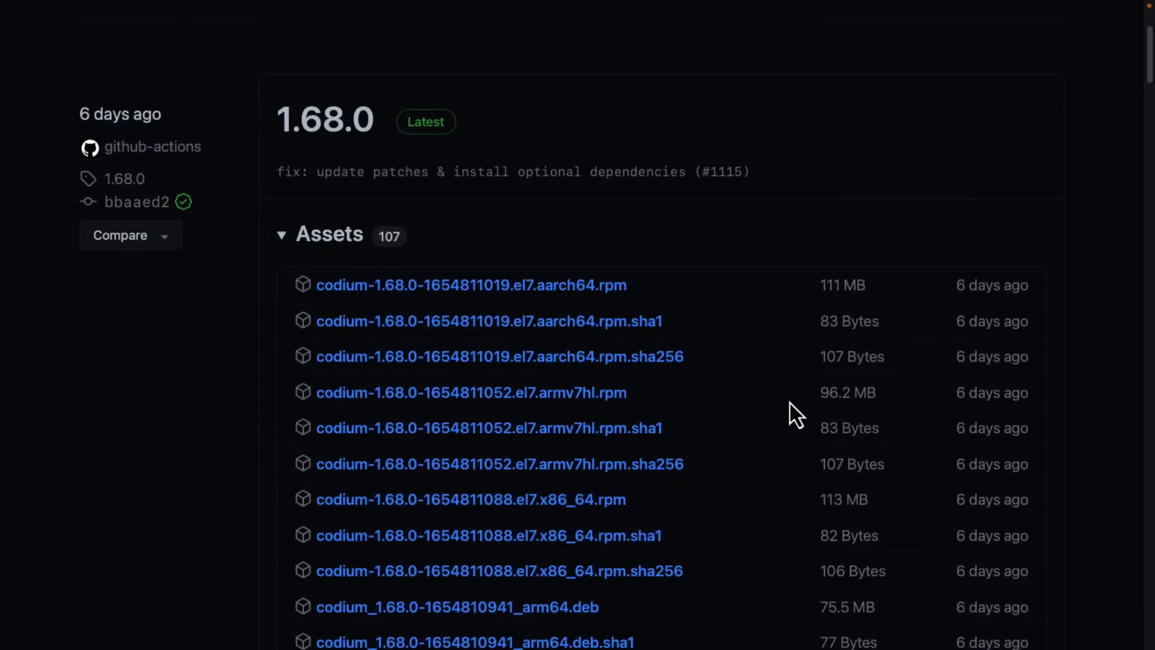
scroll("down", 3)
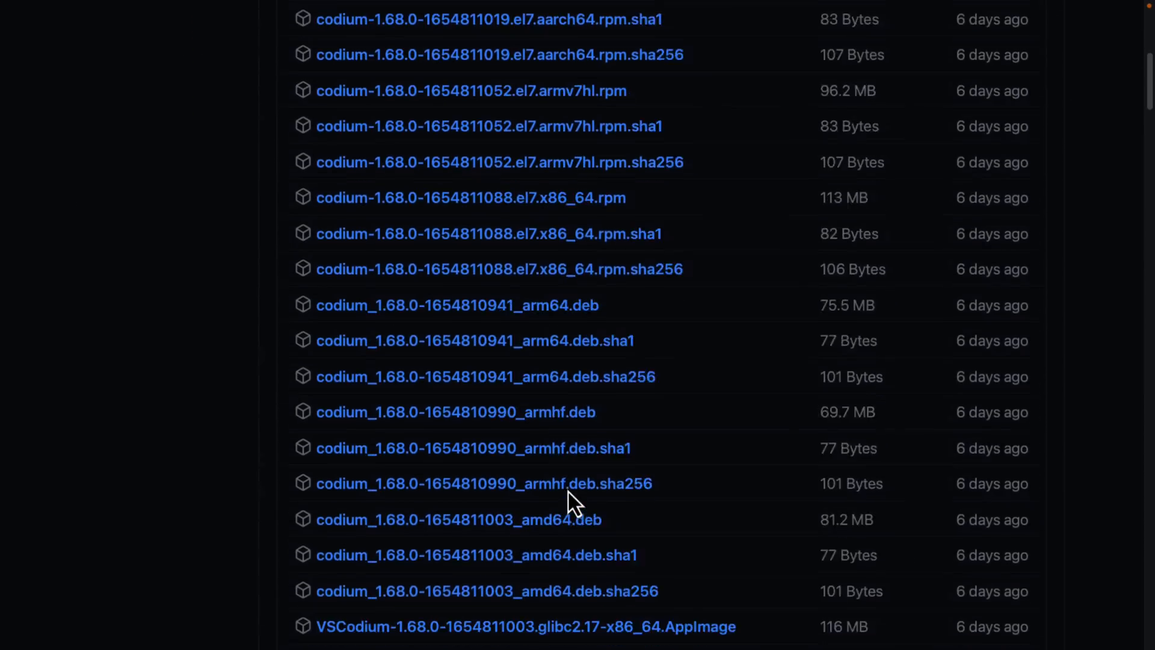
scroll("down", 3)
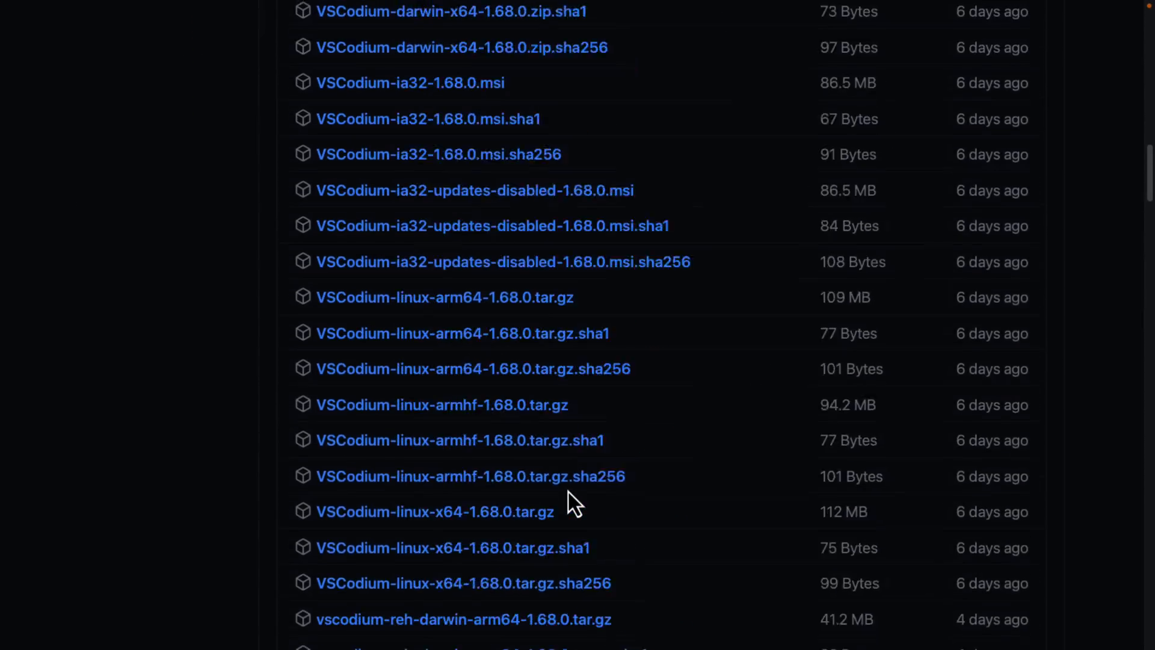
scroll("up", 3)
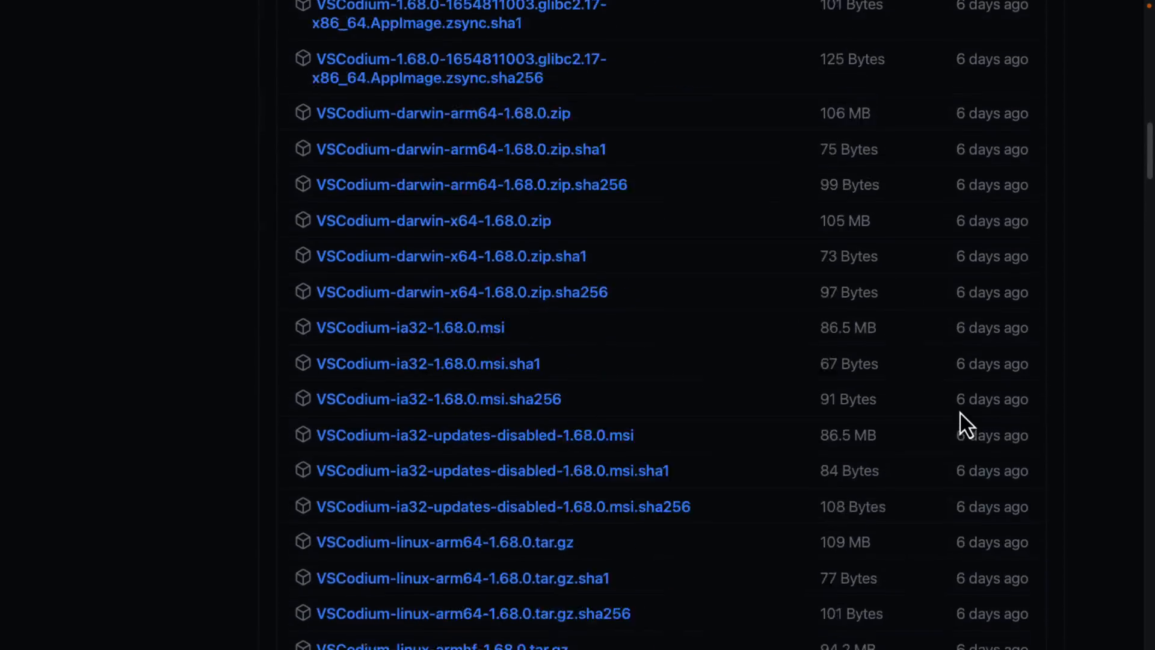
scroll("up", 3)
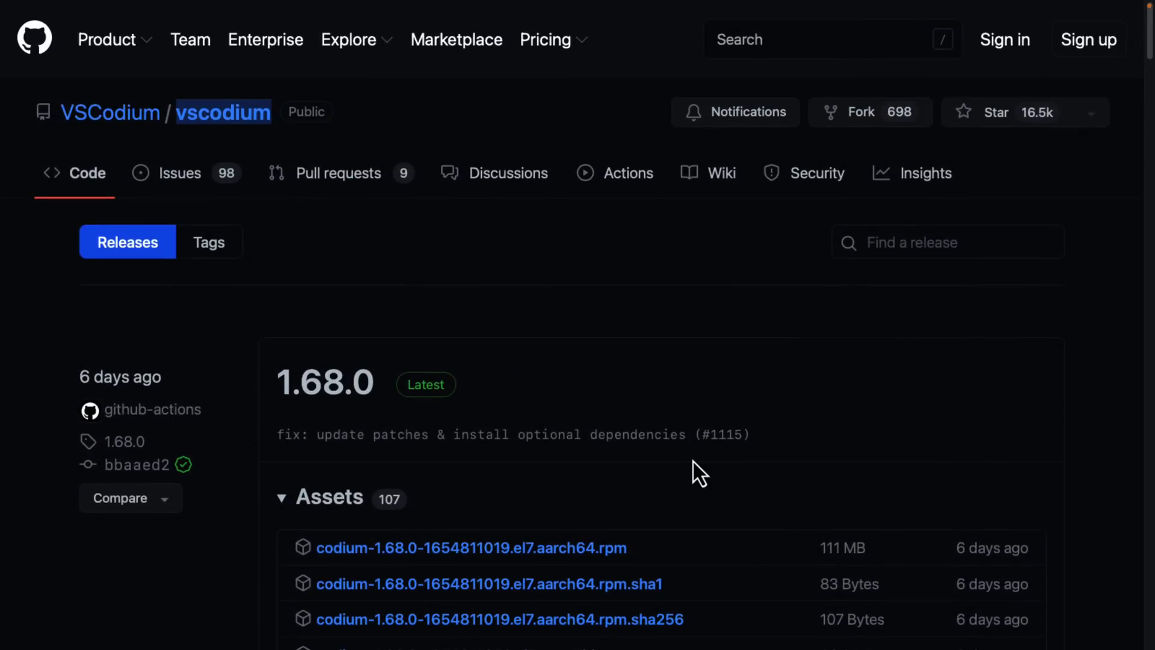
mouse_move(503, 361)
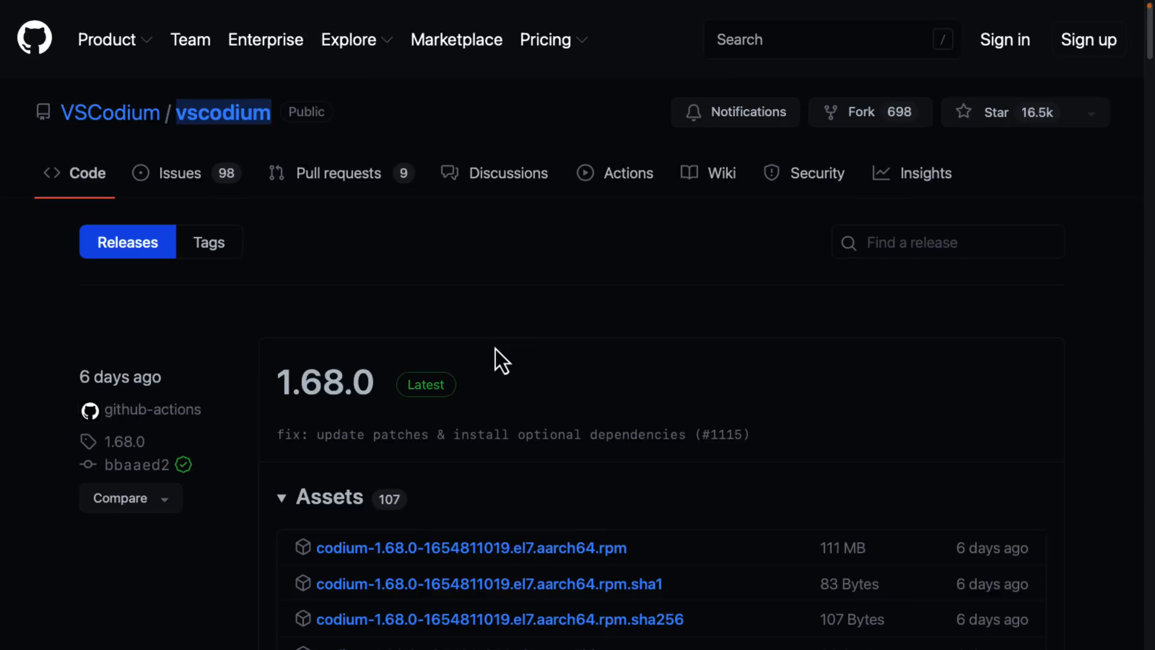
mouse_move(572, 361)
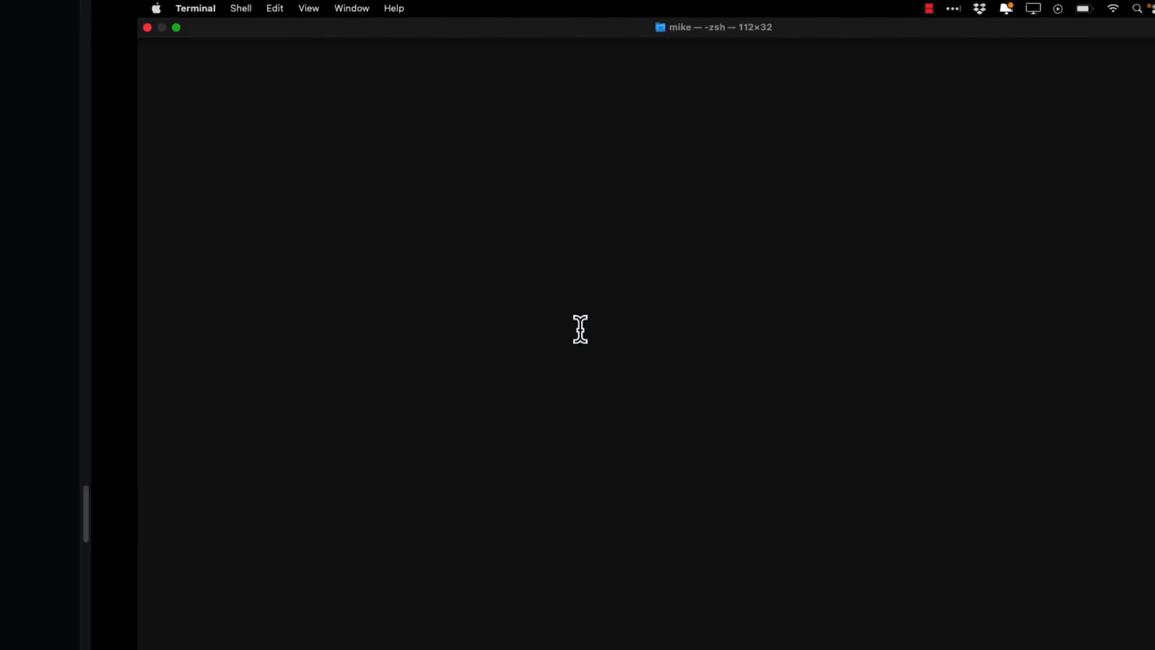
Run 'brew install --cask vscodium', which reports VSCodium is already installed
type("brew install --cask vscodium")
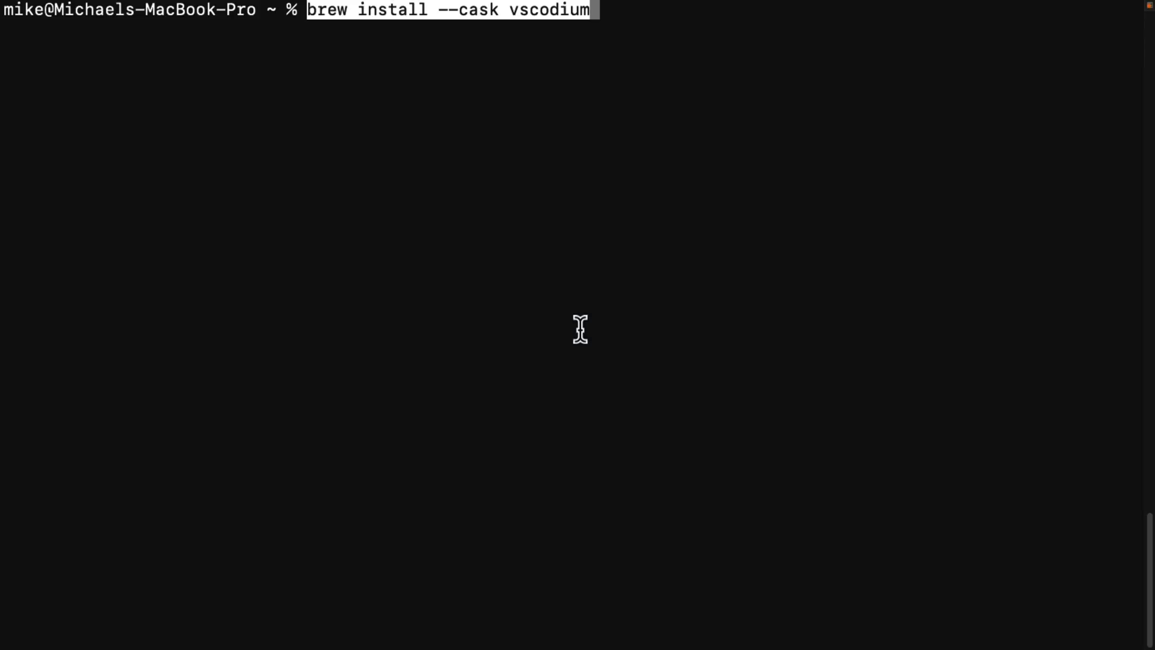
key("Return")
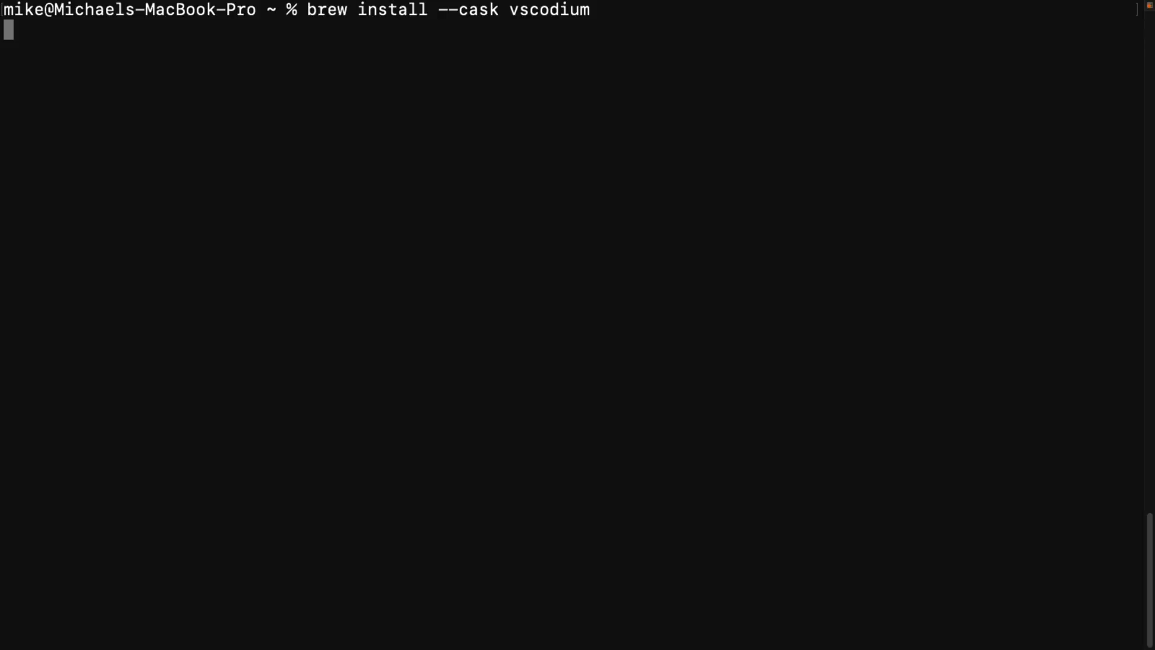
key("Return")
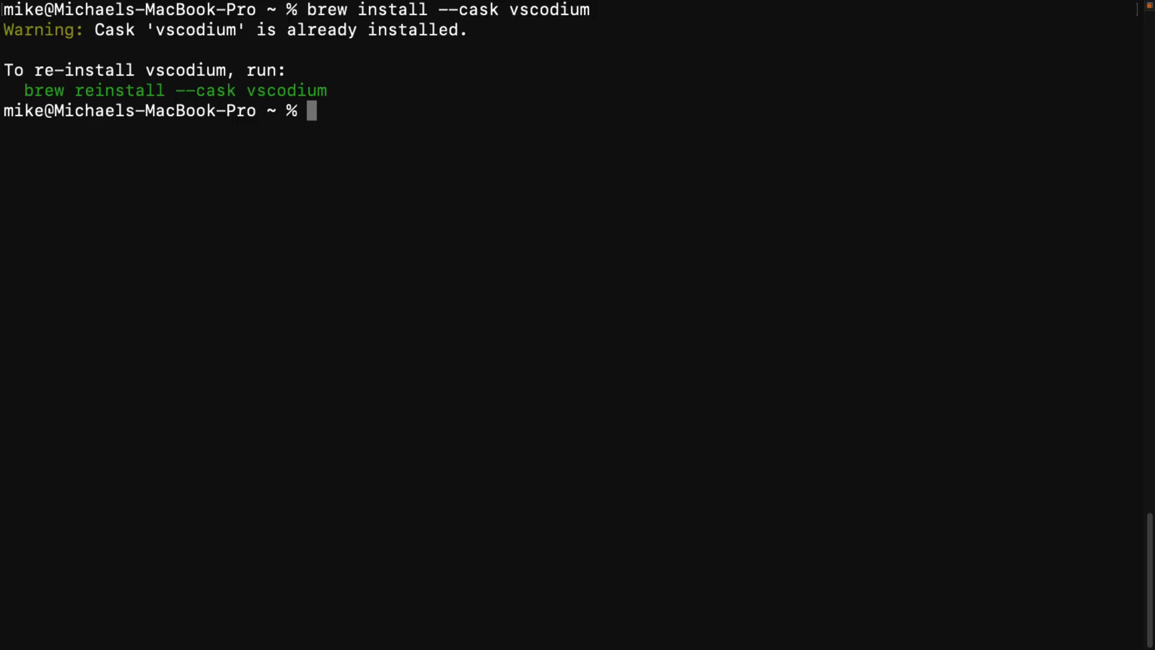
Launch VSCodium from the shell with the 'codium' command
type("code")
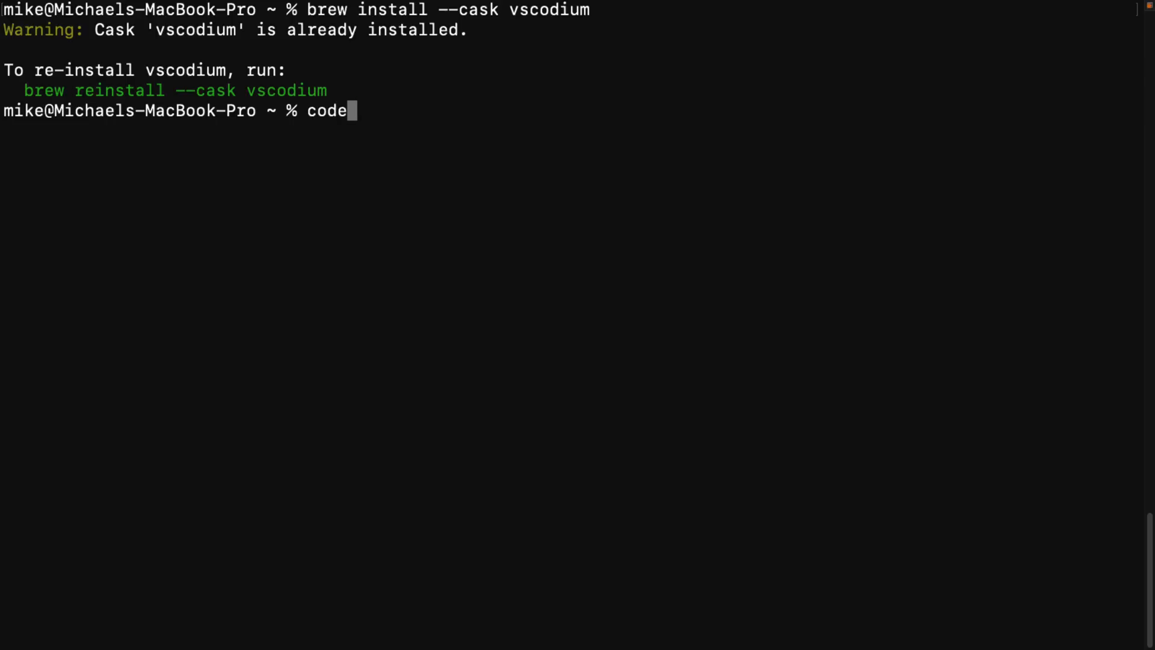
type("ium")
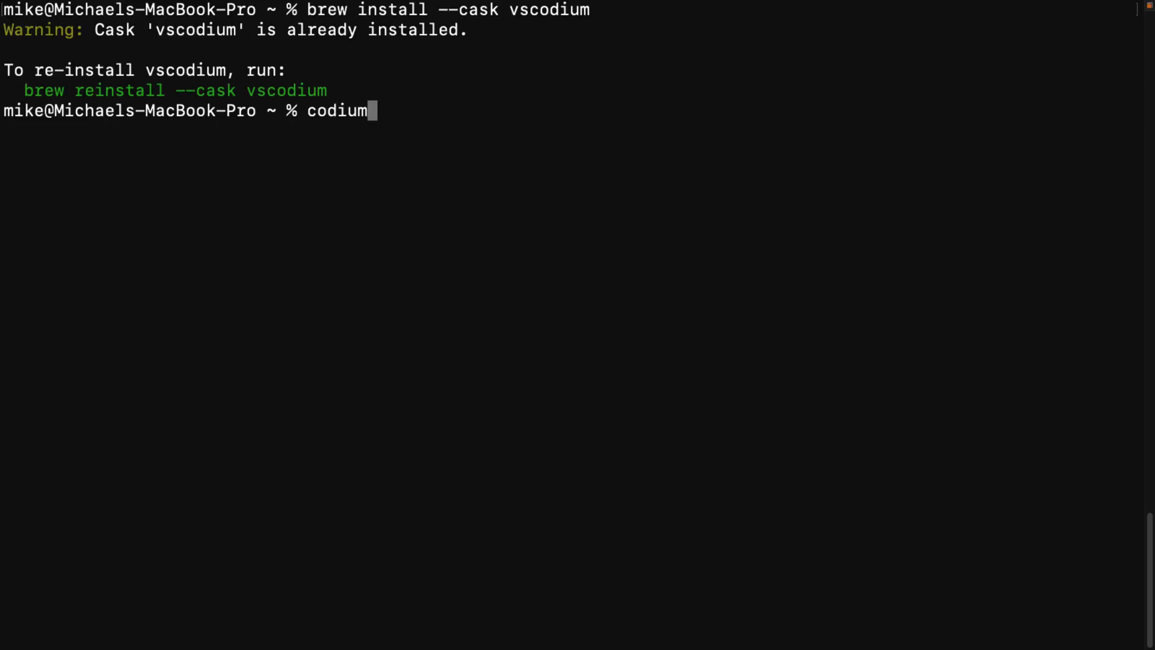
key("Return")
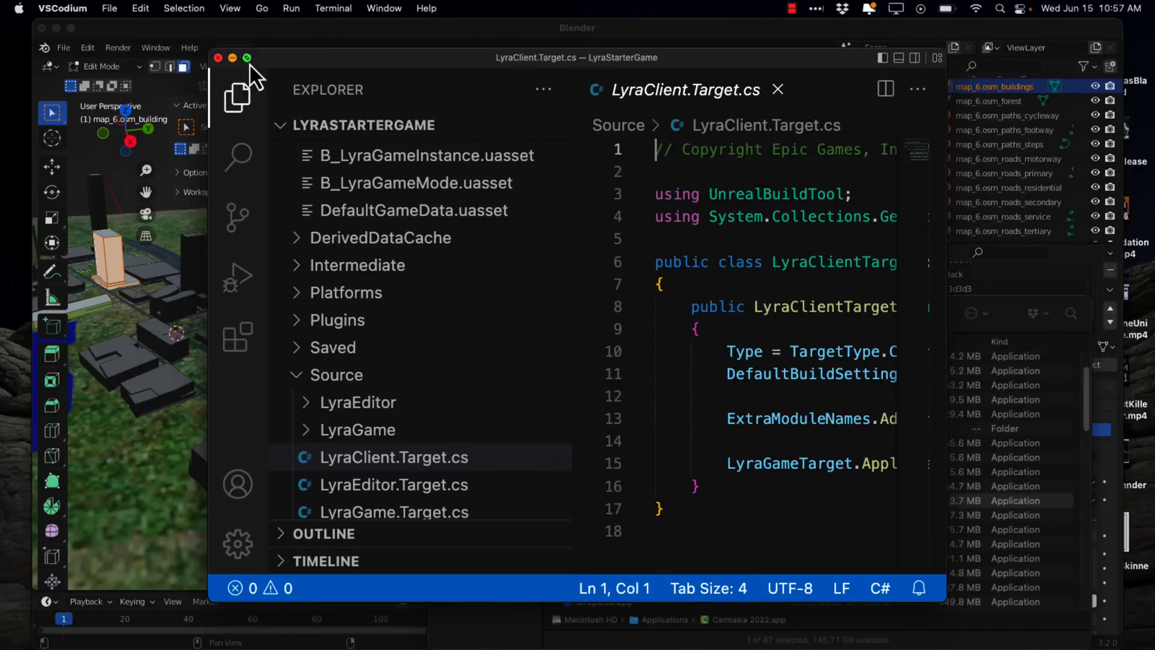
Maximize the VSCodium window showing the LyraStarterGame project with LyraClient.Target.cs
left_click(247, 58)
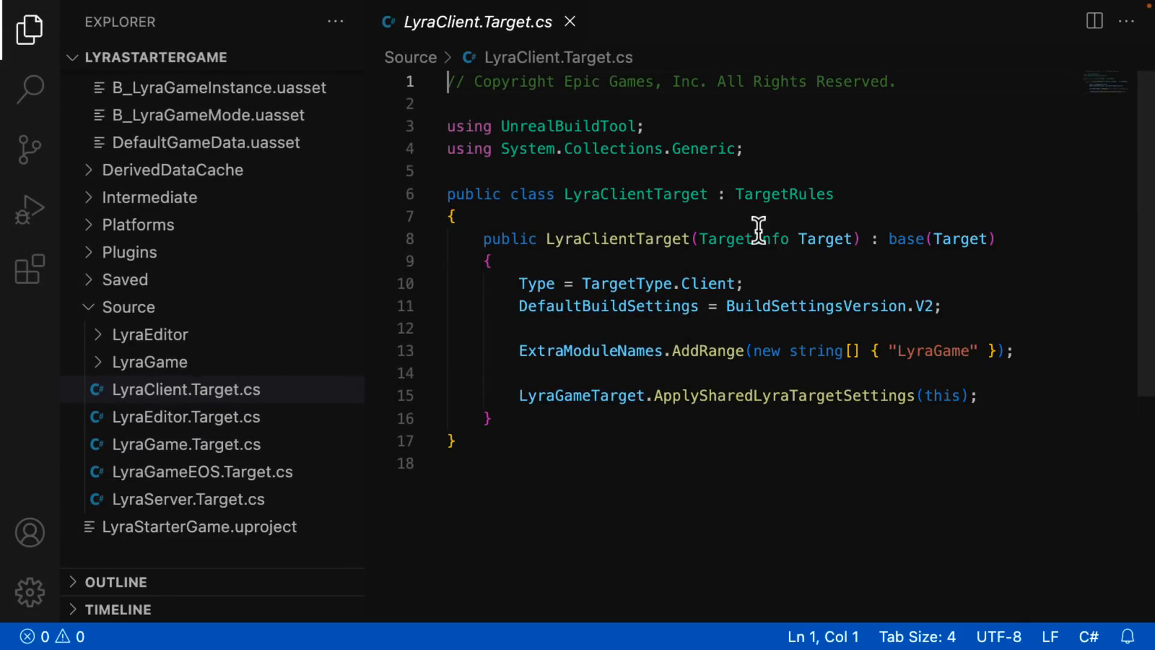
mouse_move(455, 258)
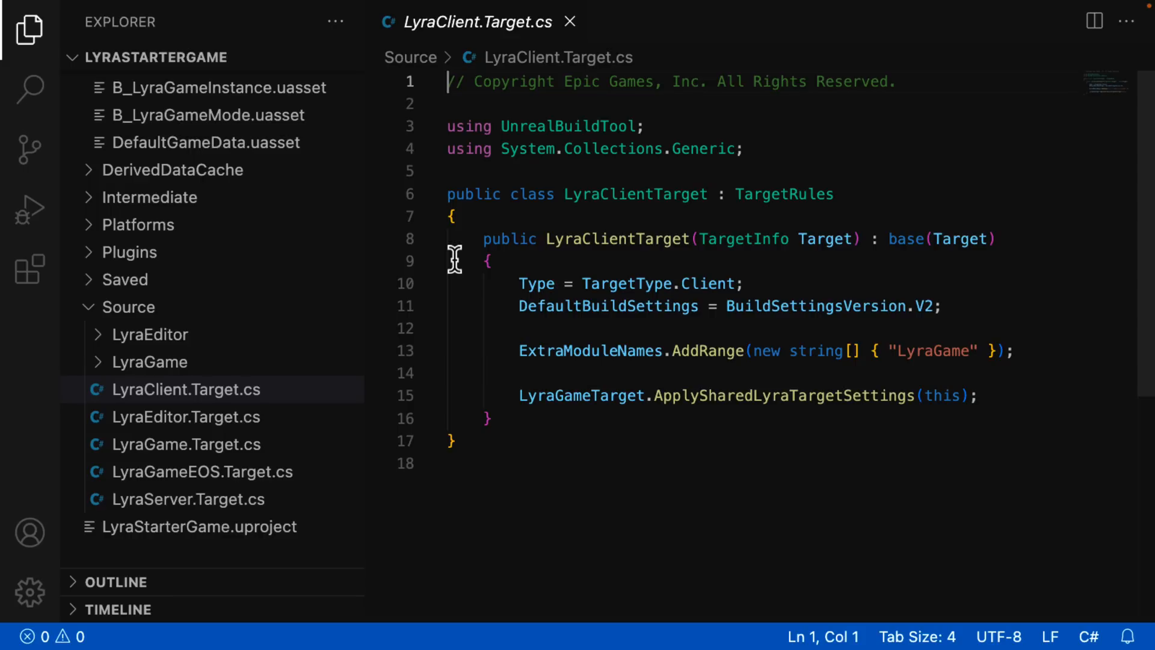
mouse_move(420, 118)
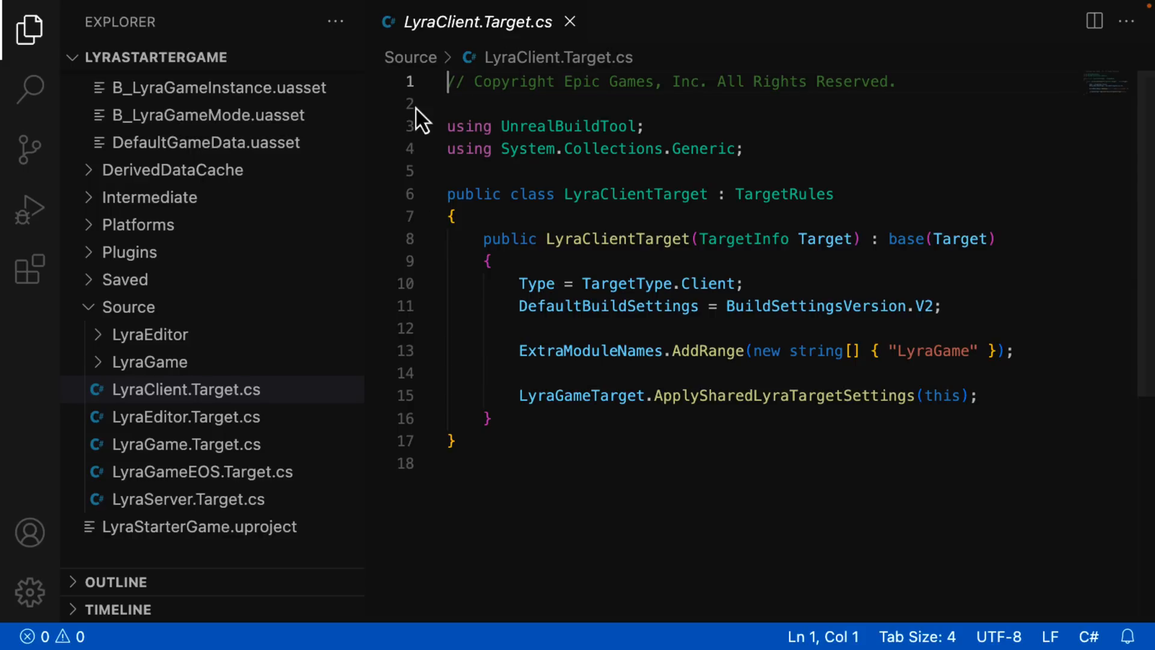
mouse_move(29, 268)
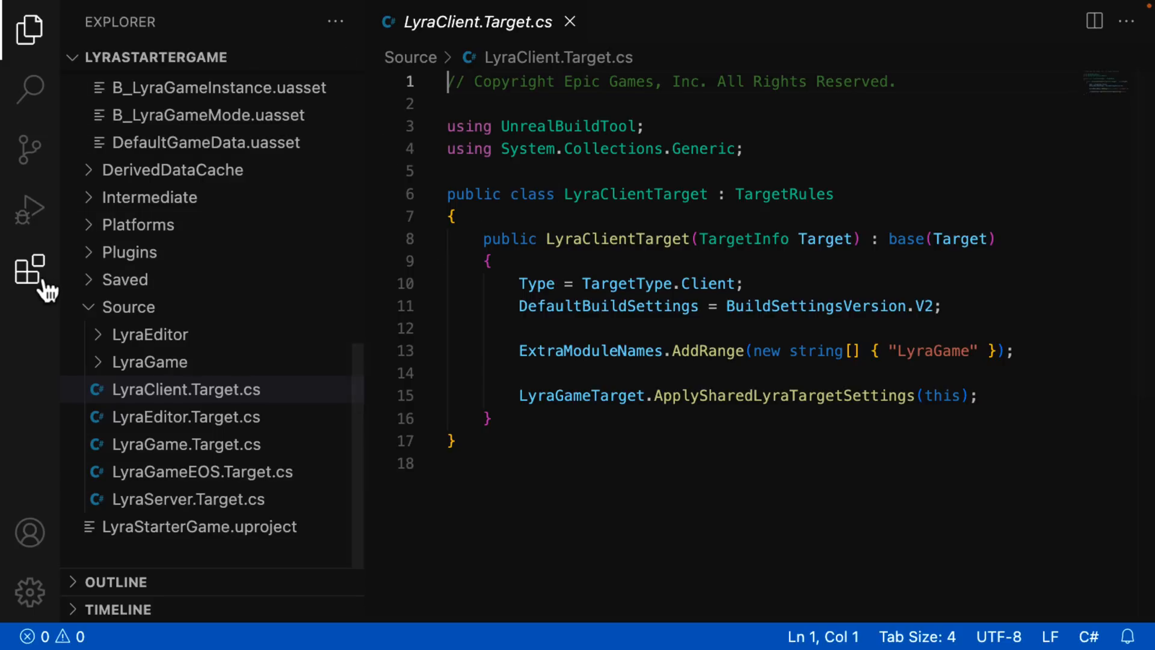
mouse_move(29, 269)
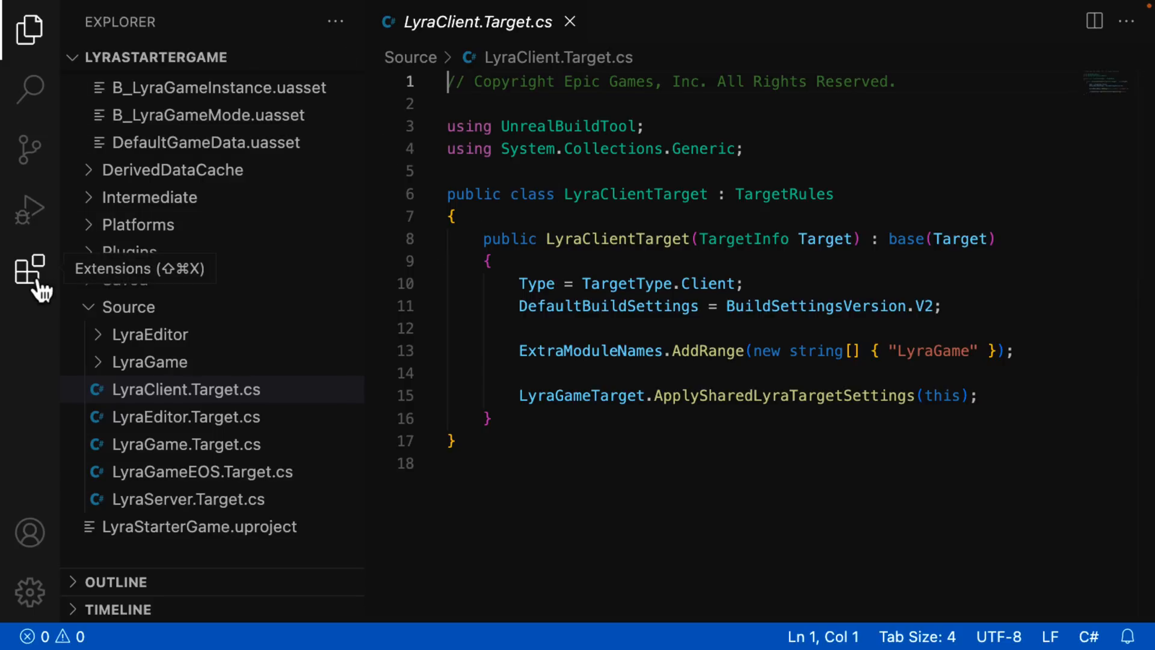
Show the Extensions view with nothing installed and browse the Popular list
left_click(28, 267)
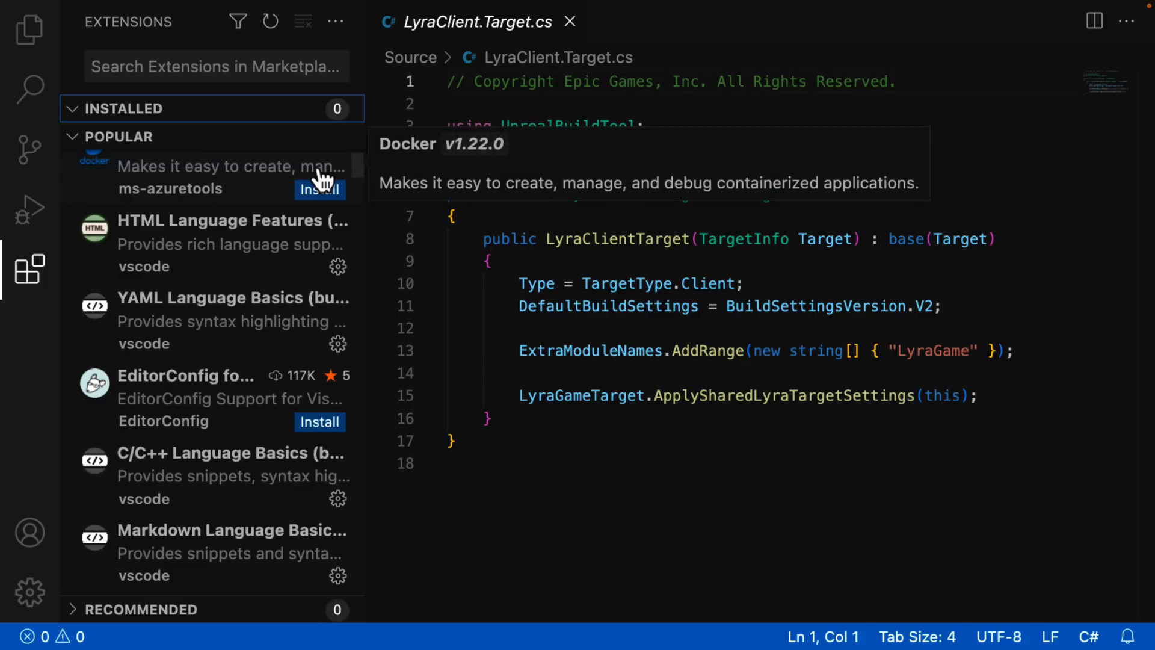
scroll("down", 3)
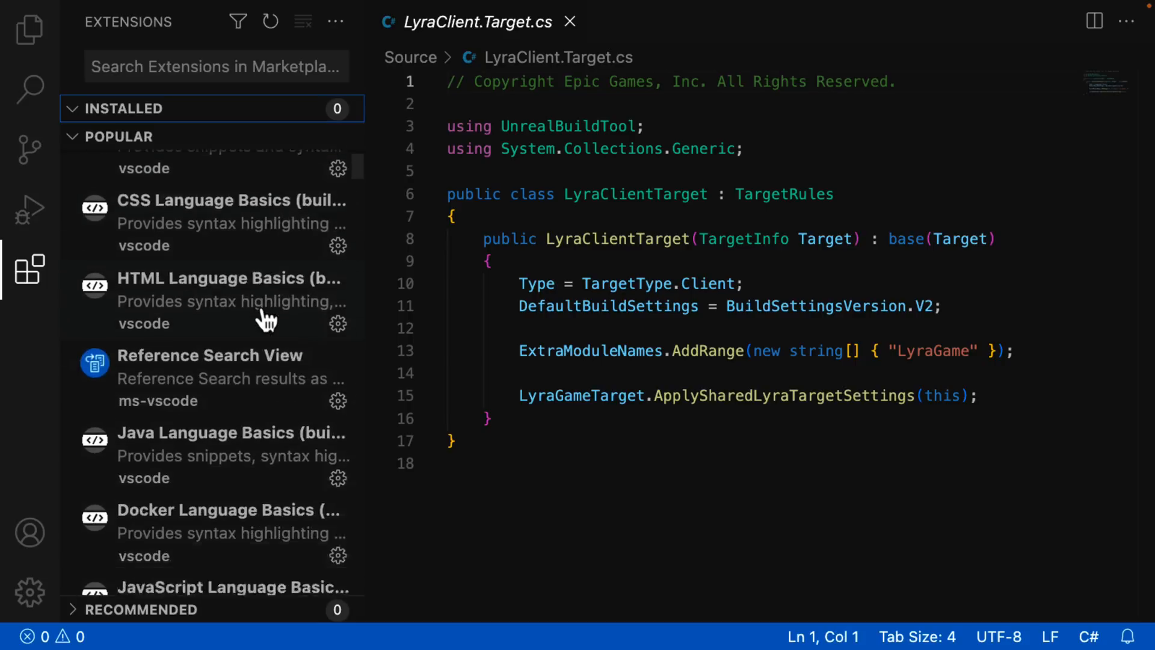
scroll("down", 3)
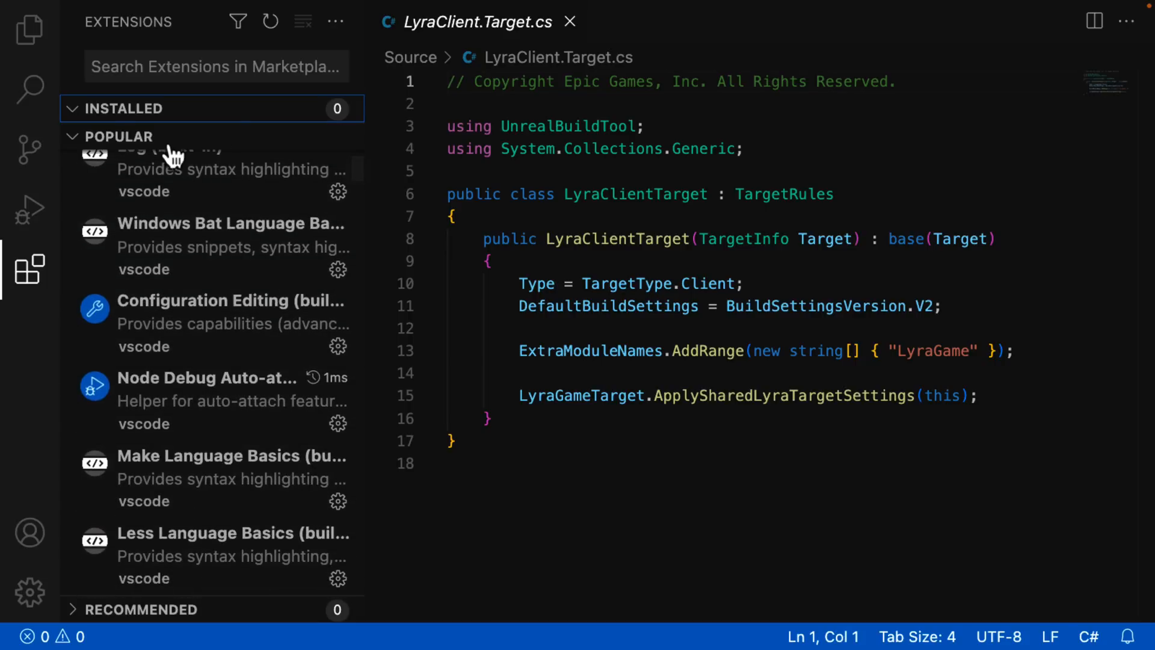
scroll("down", 3)
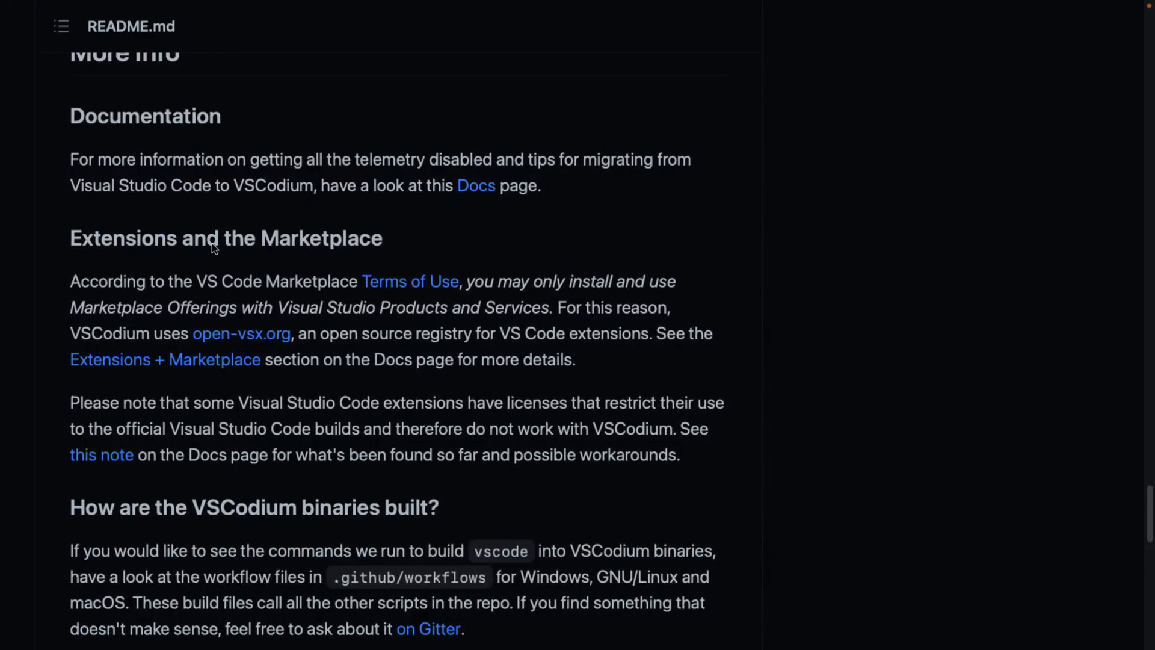
mouse_move(241, 333)
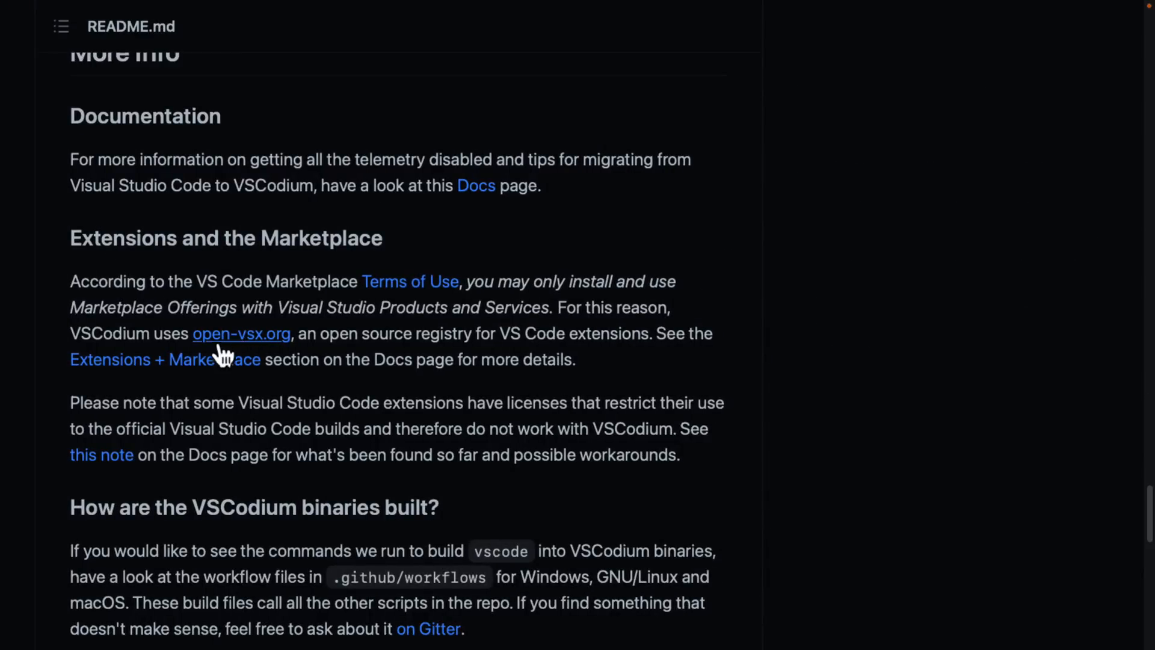
Scroll the README through More Info, build details and 'Why Does This Exist' to Supported Platforms
scroll("down", 3)
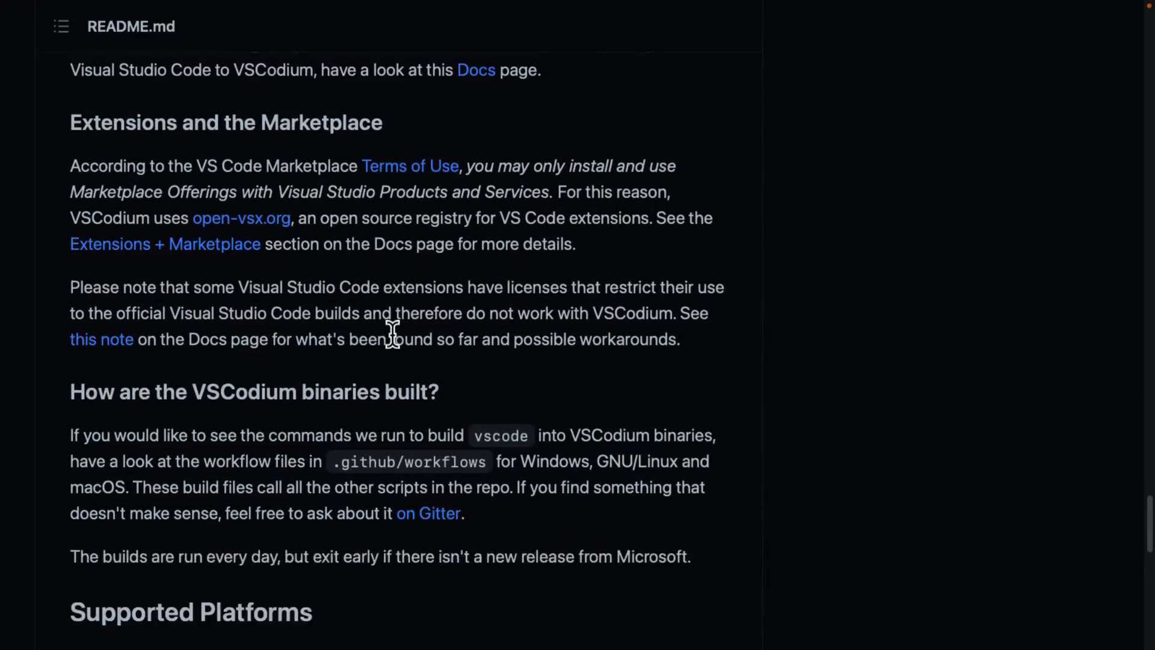
scroll("down", 3)
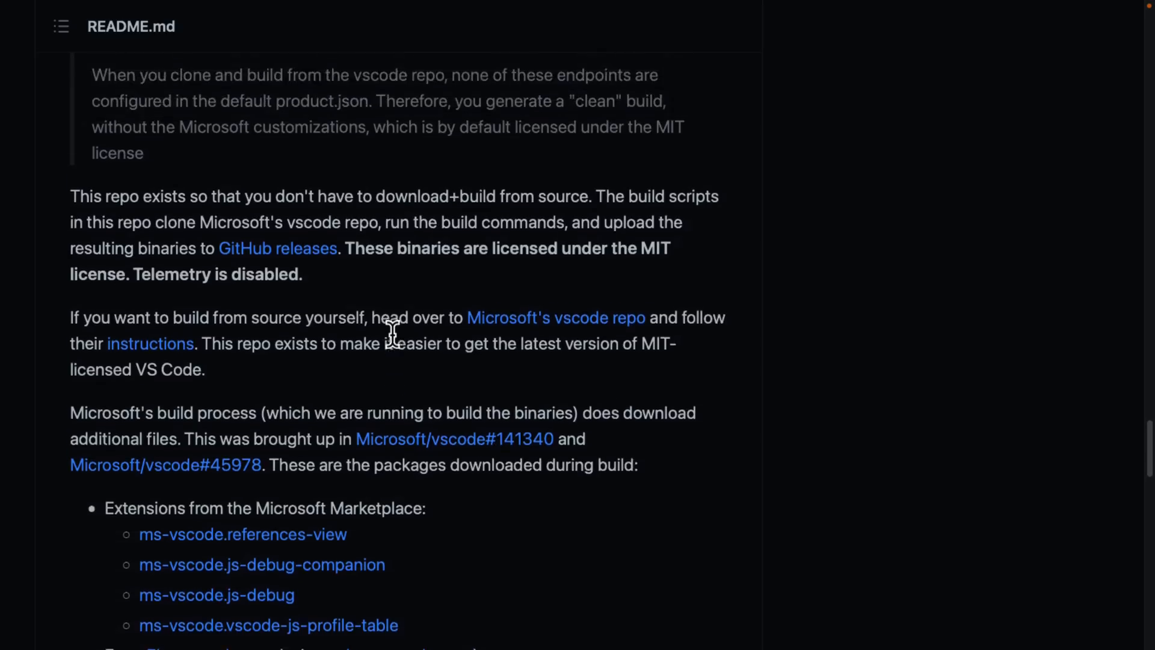
scroll("up", 3)
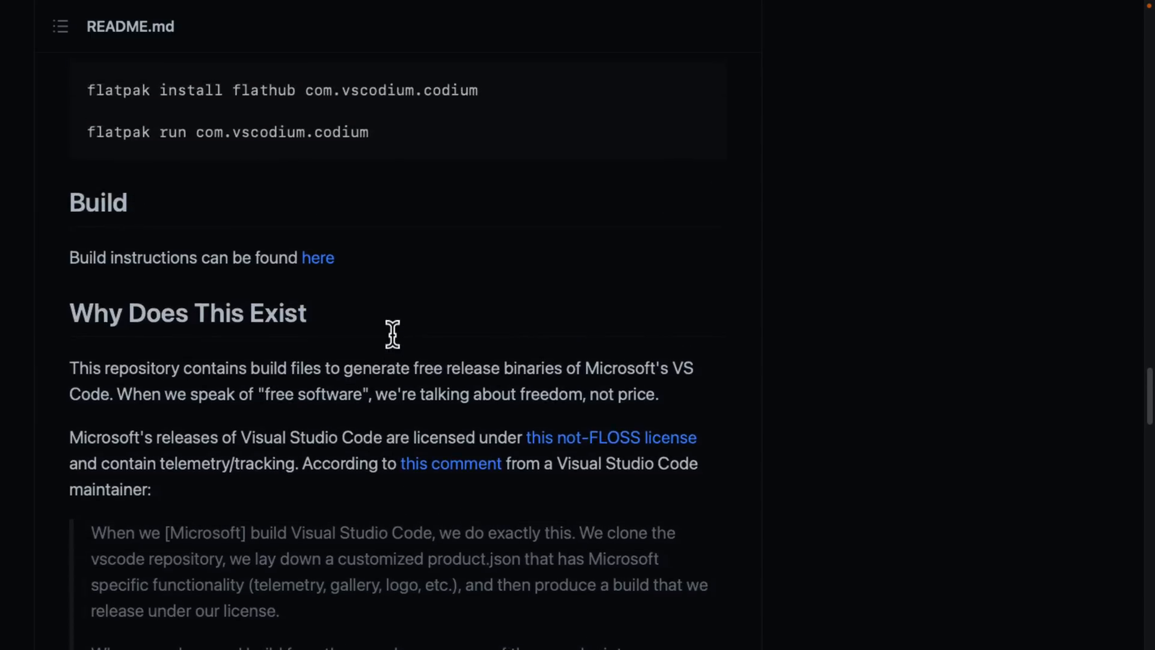
scroll("down", 3)
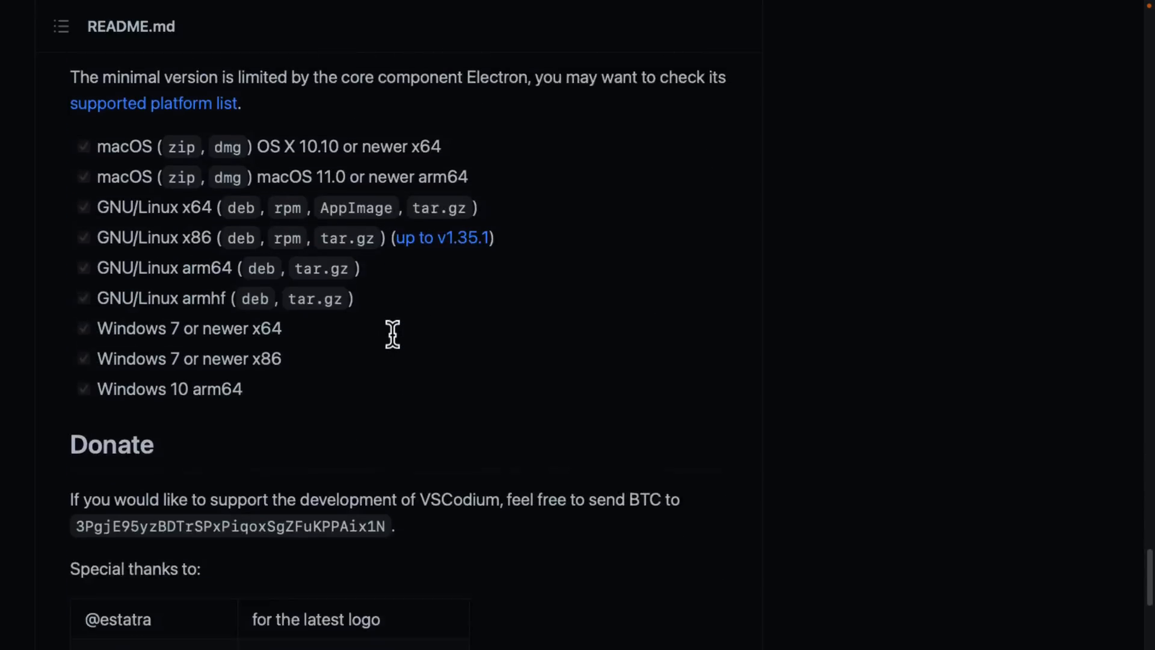
scroll("down", 3)
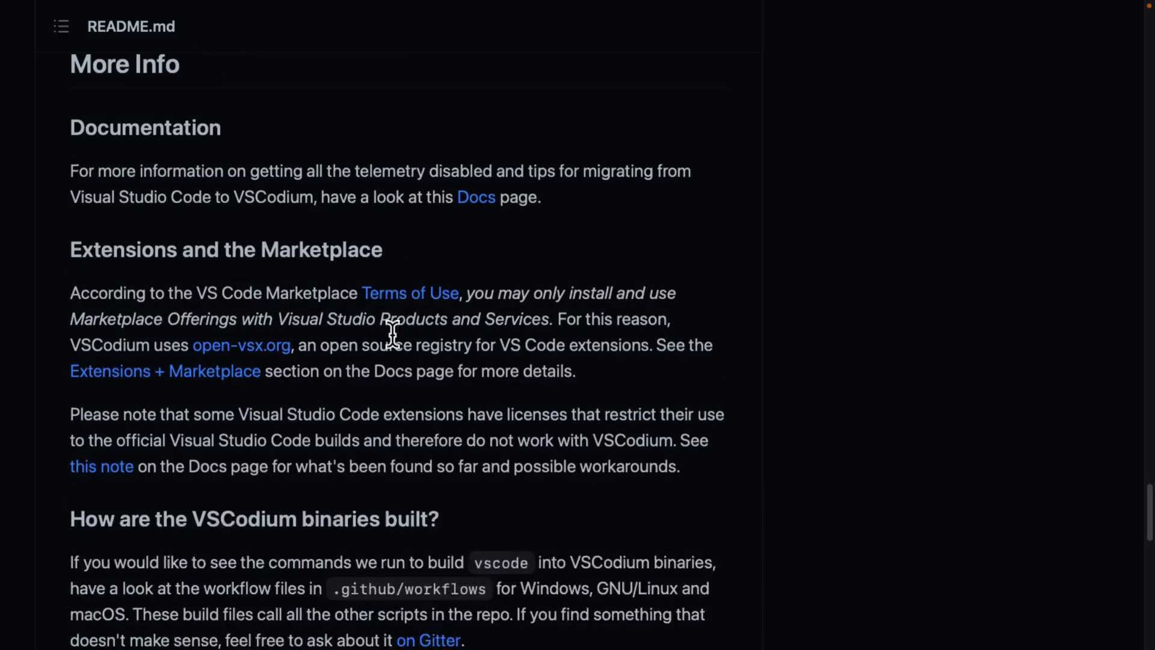
scroll("down", 3)
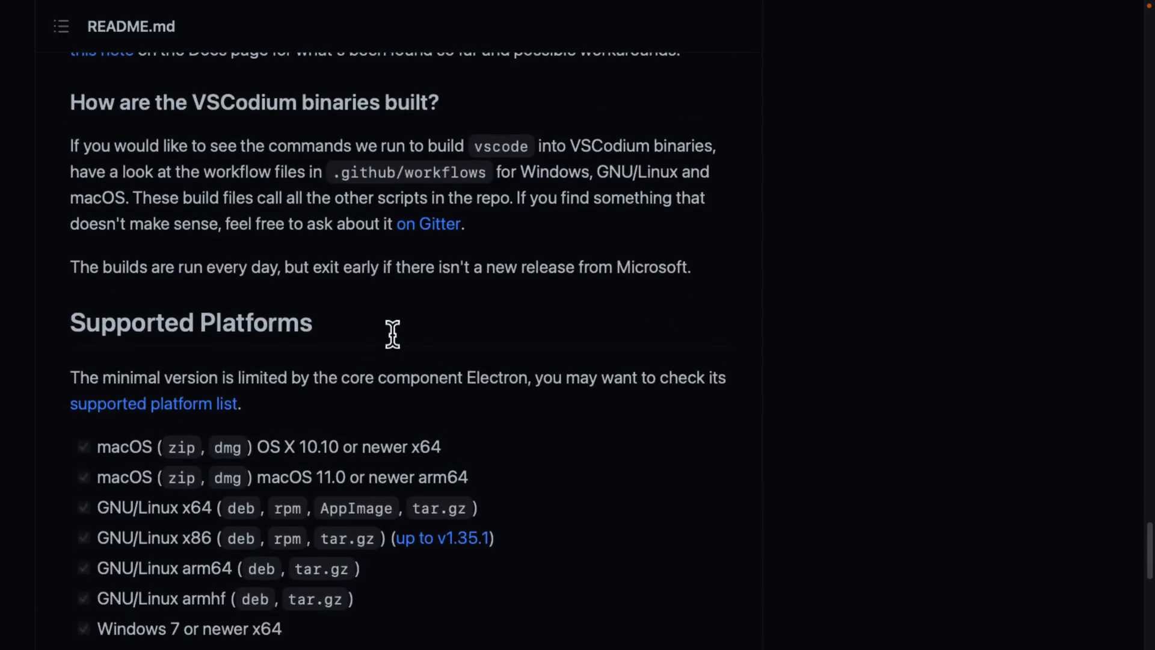
scroll("down", 3)
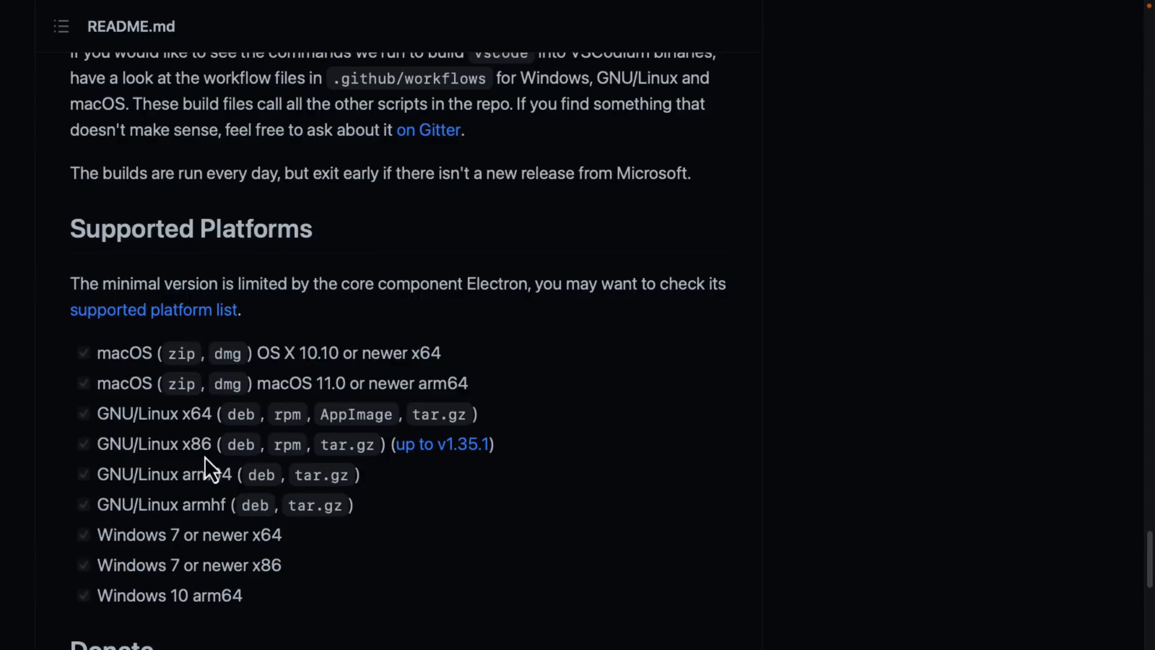
mouse_move(452, 442)
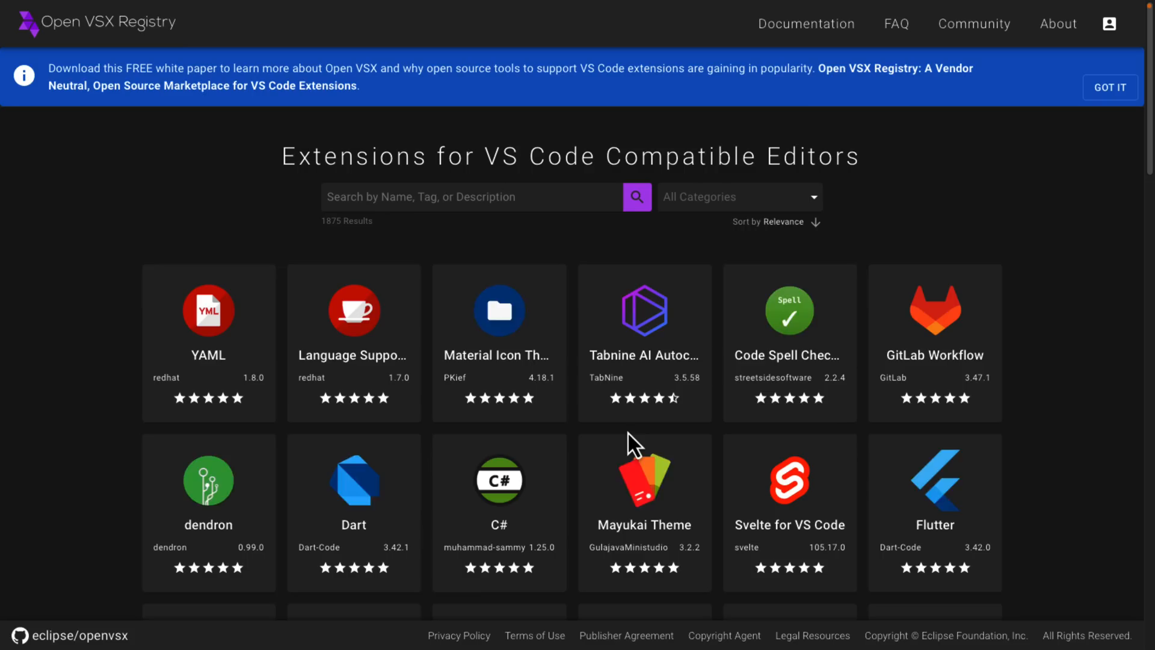
mouse_move(570, 417)
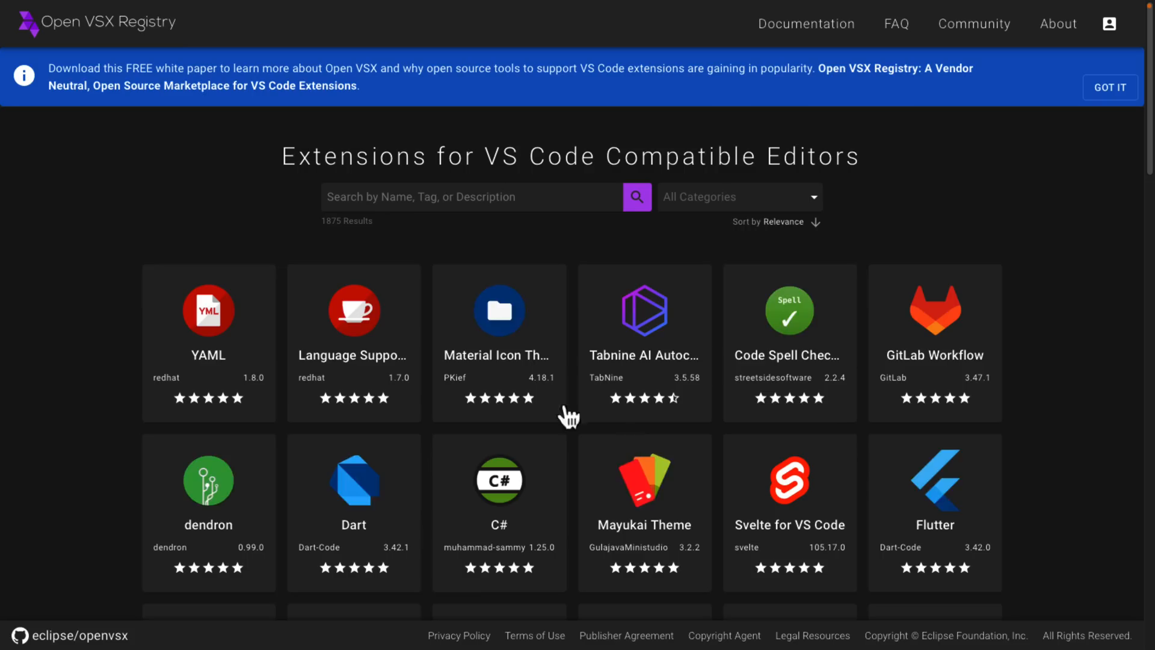
mouse_move(337, 14)
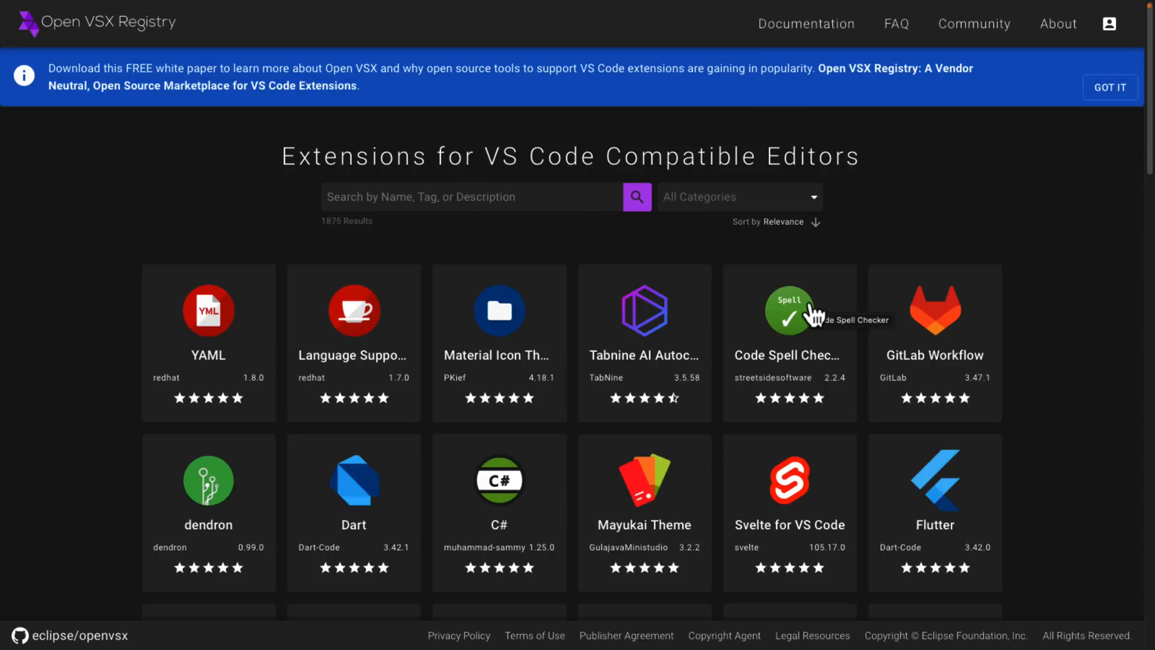
mouse_move(1120, 282)
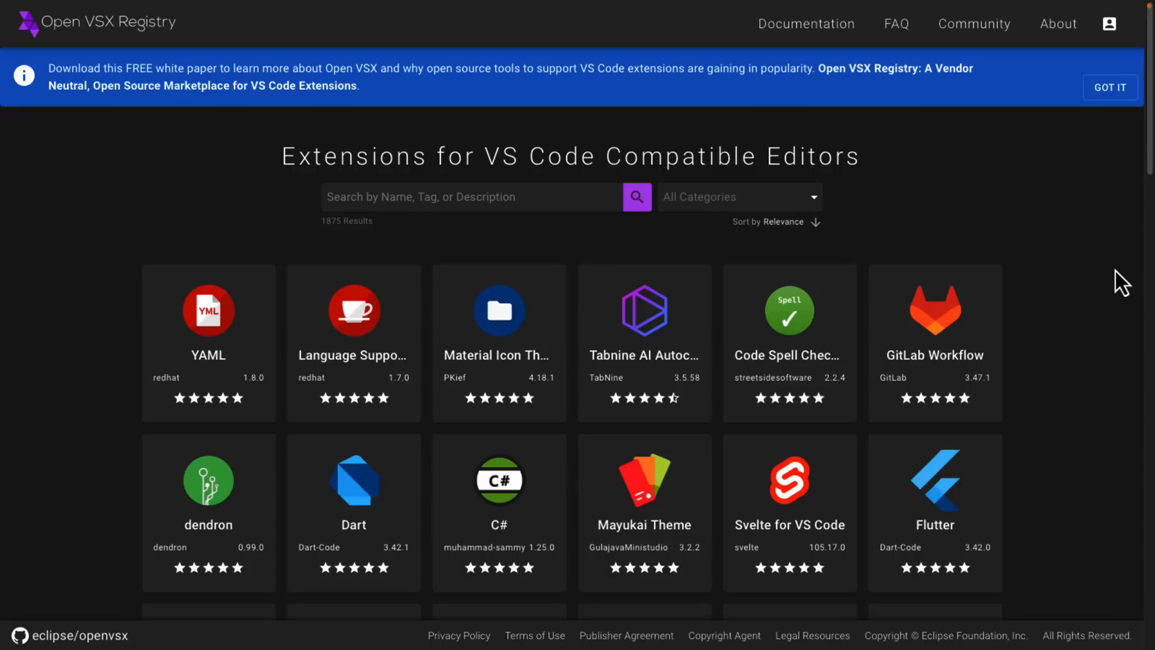
mouse_move(1111, 87)
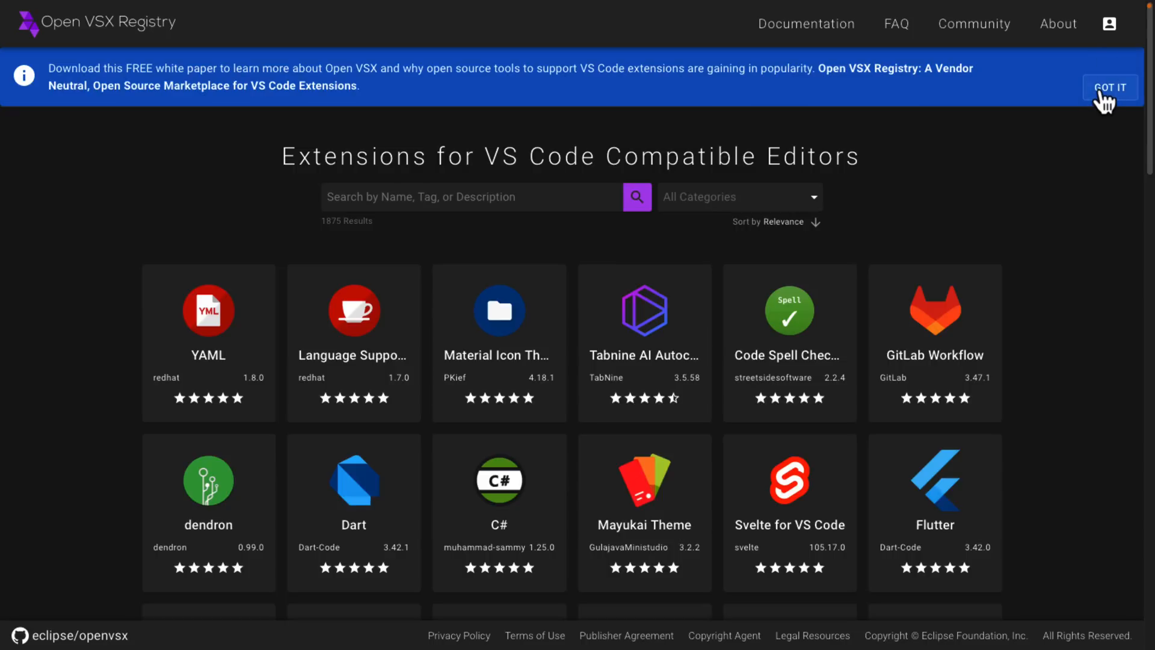
Dismiss the Open VSX white paper banner to show the popular extensions listing
left_click(1109, 88)
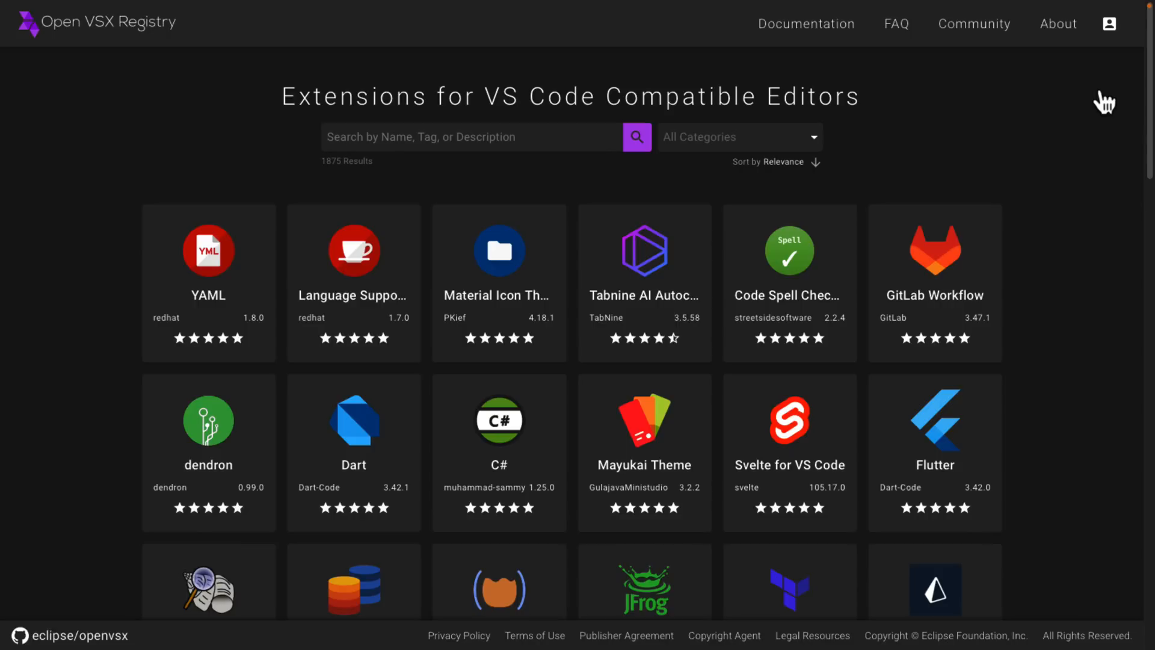
mouse_move(1048, 101)
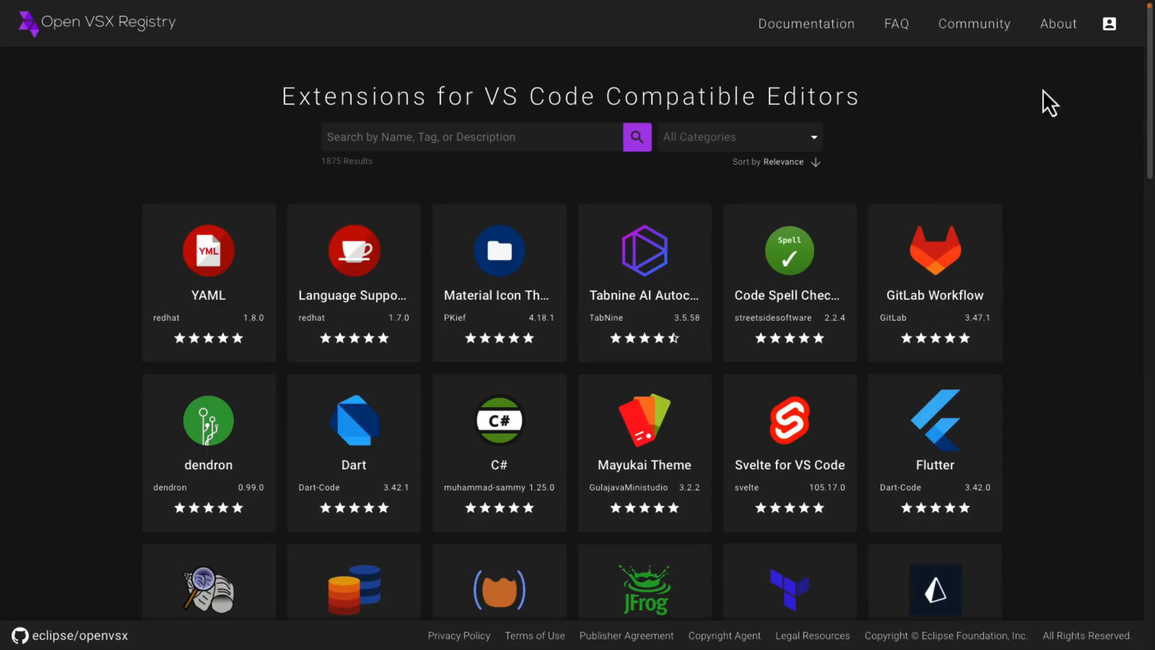
scroll("down", 3)
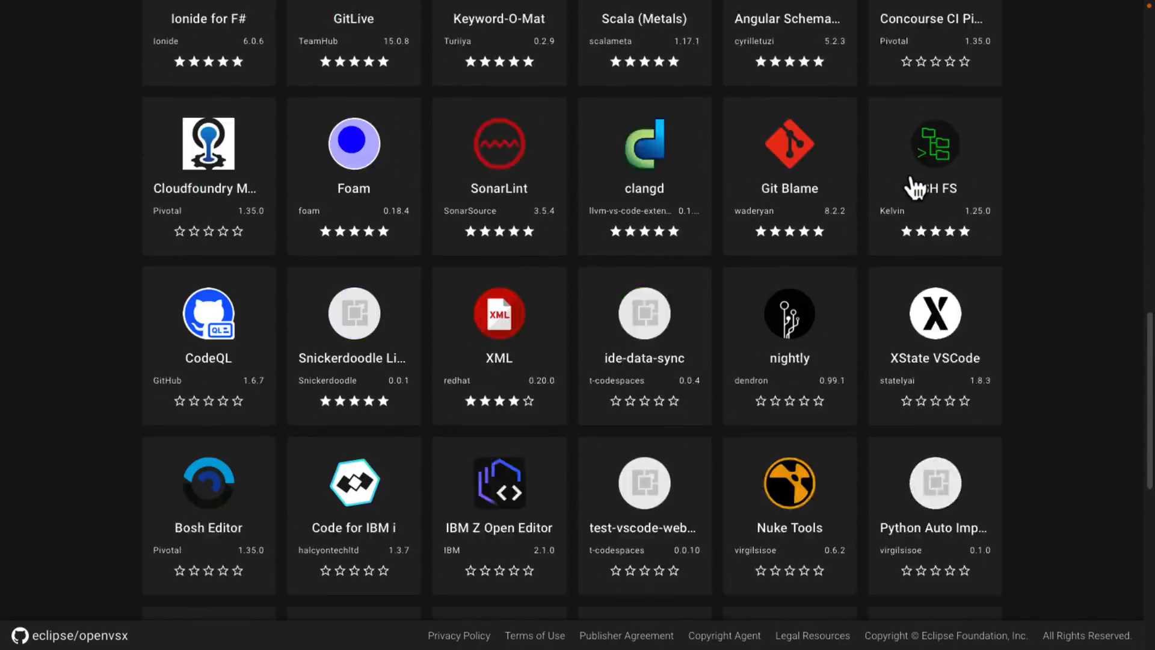
scroll("down", 3)
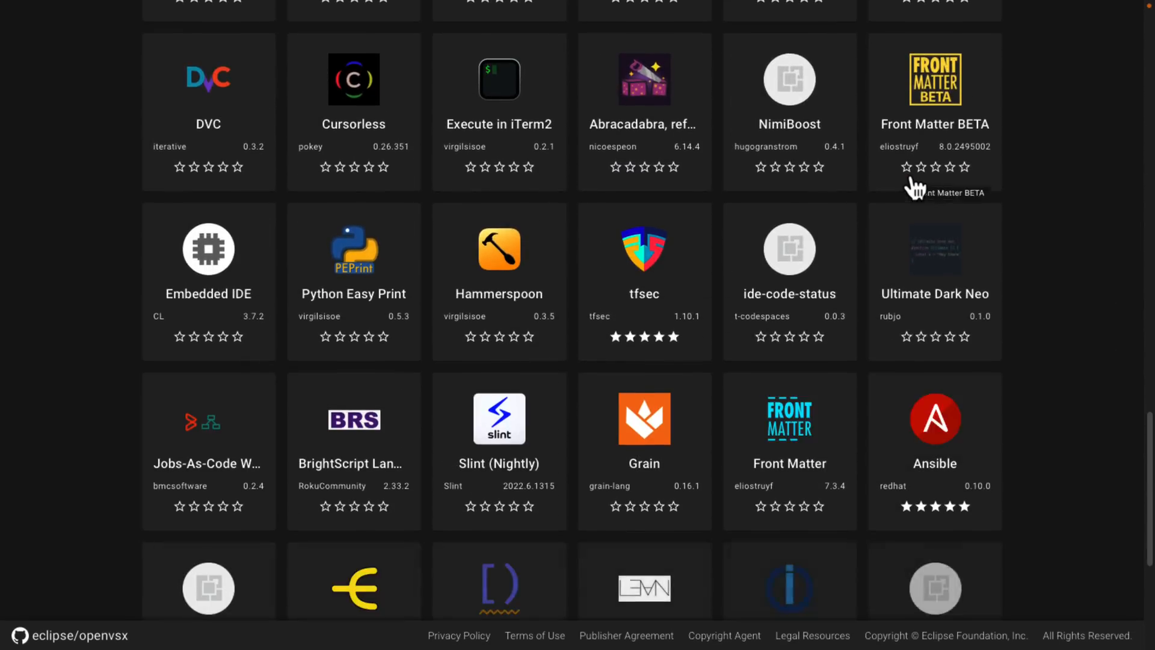
scroll("down", 3)
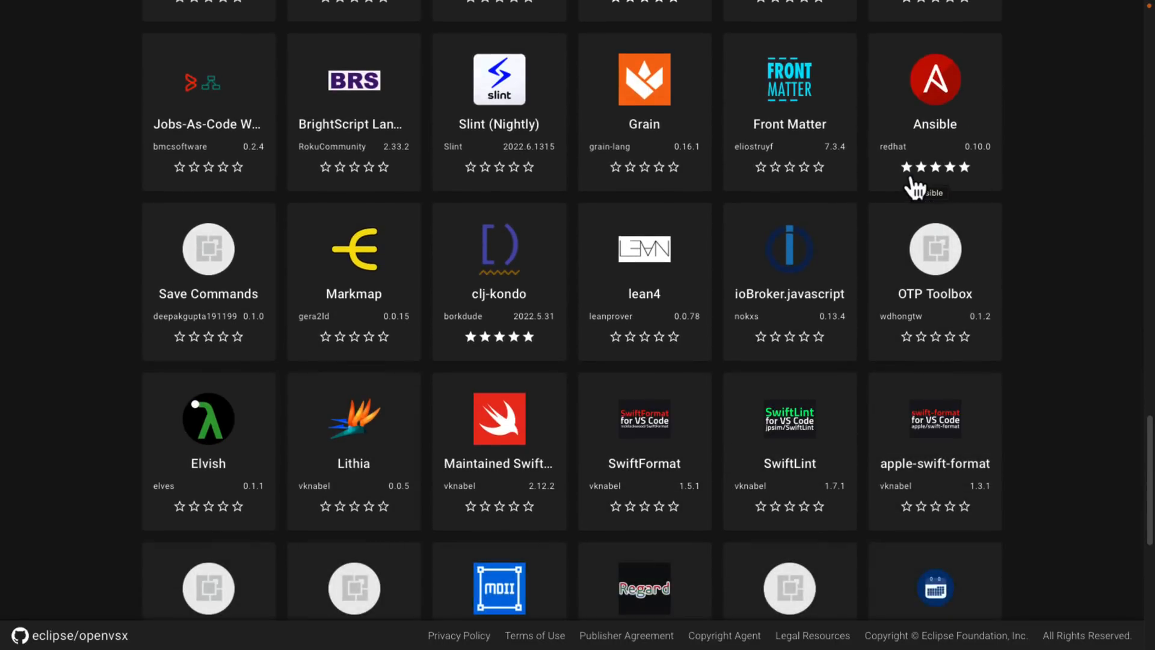
scroll("down", 3)
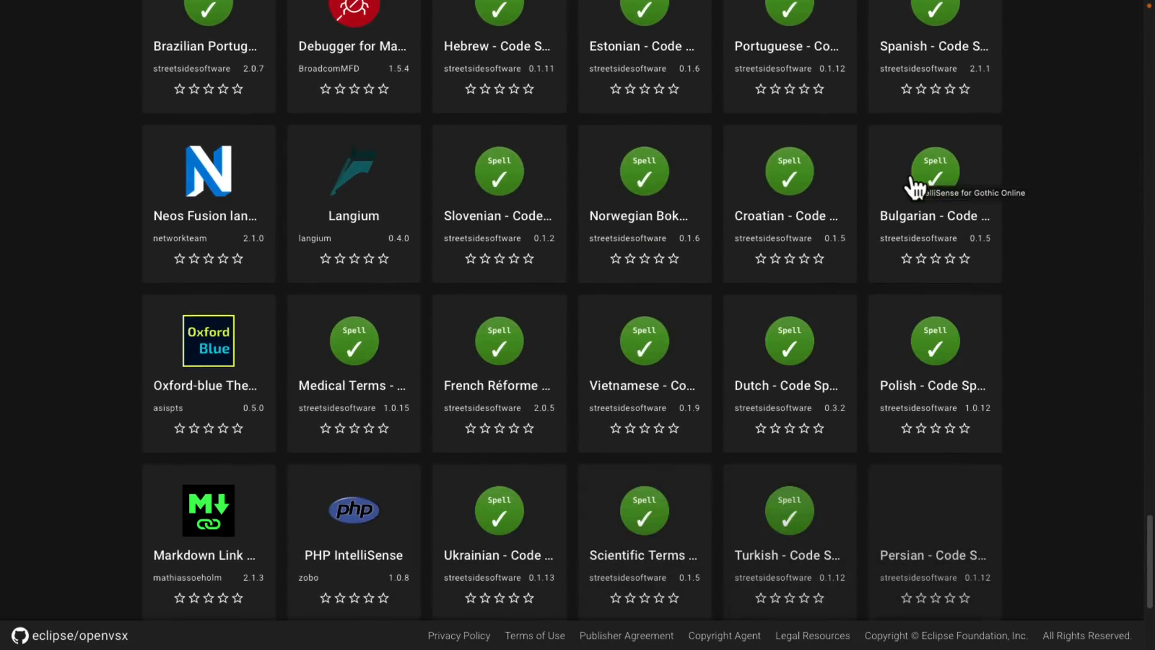
scroll("down", 3)
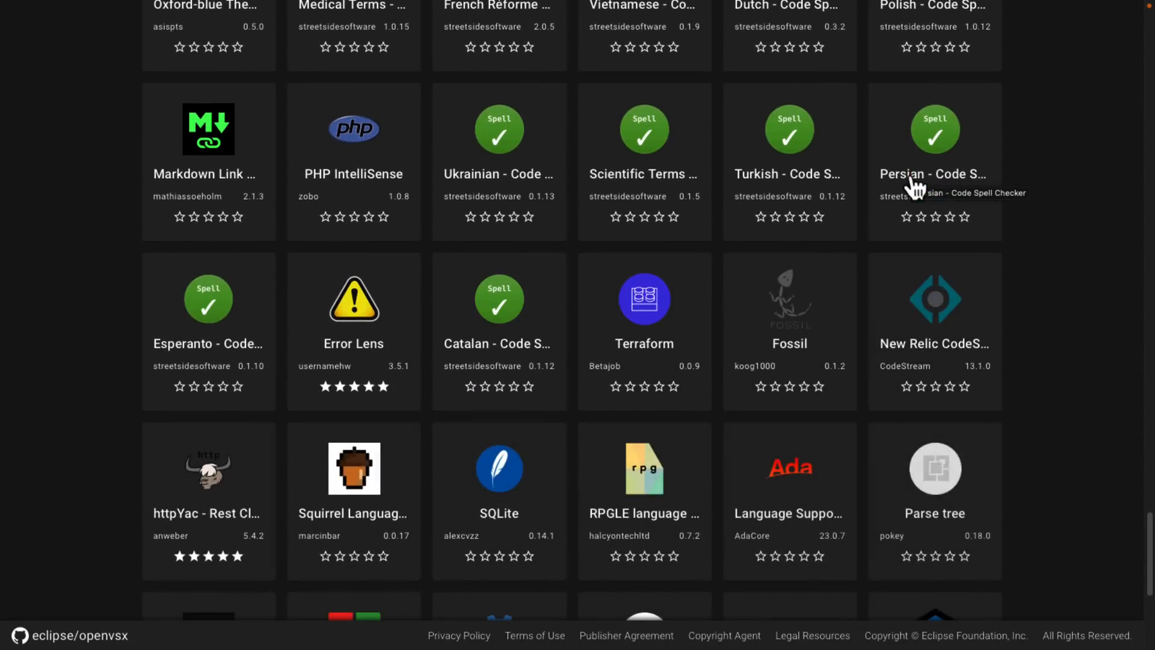
scroll("down", 3)
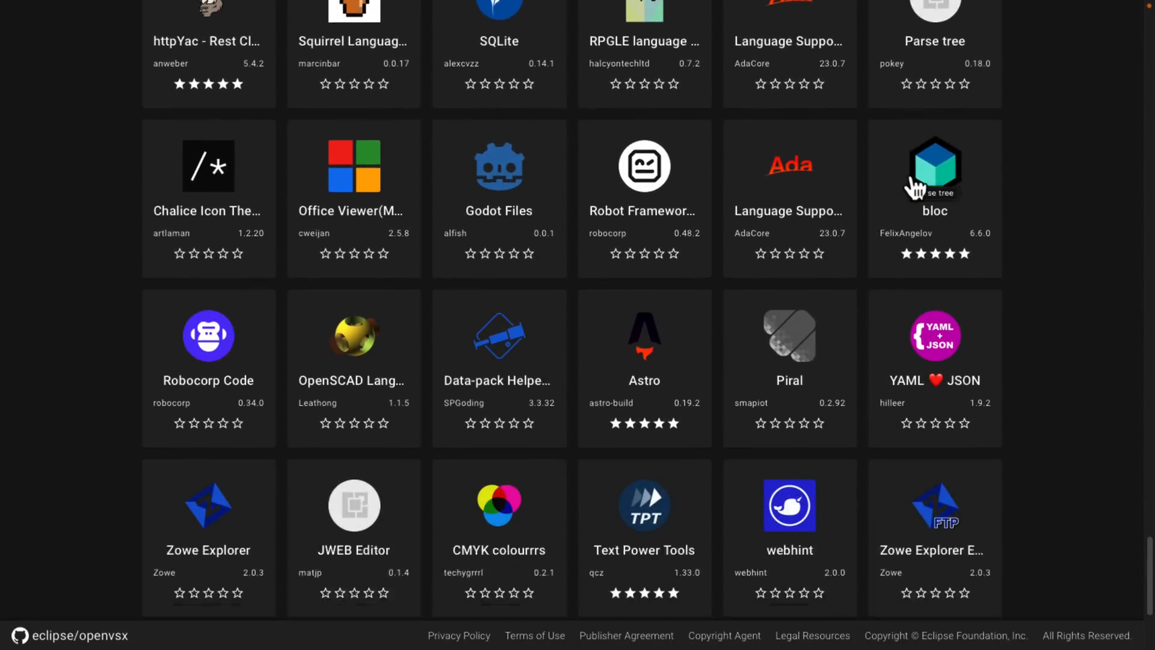
scroll("down", 3)
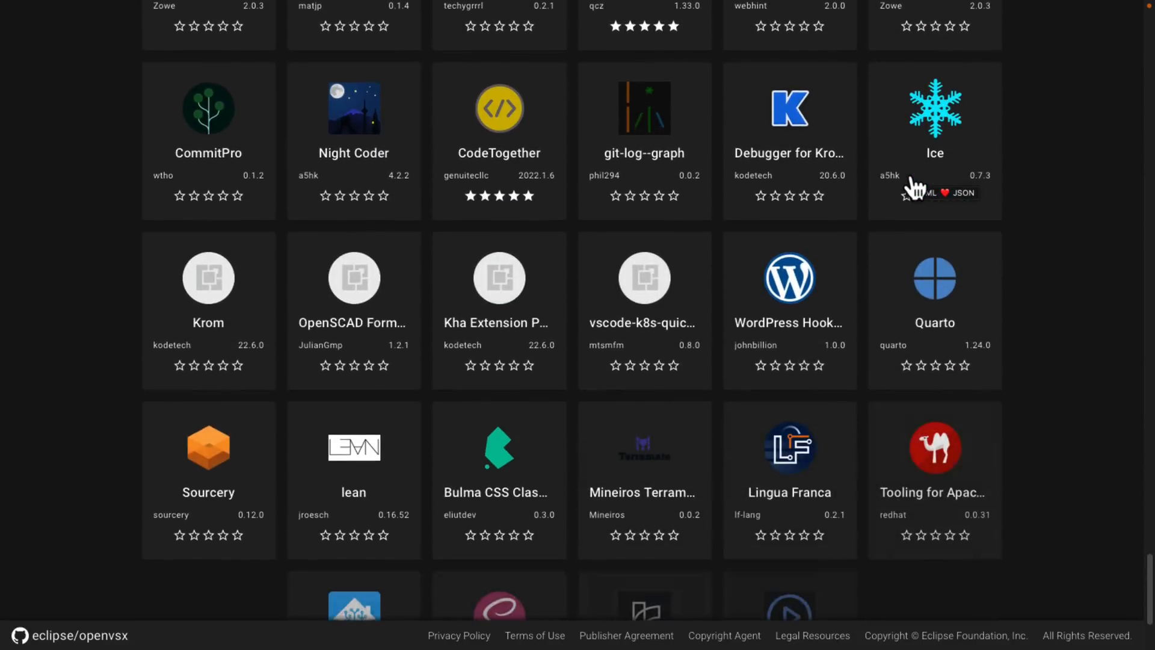
scroll("down", 3)
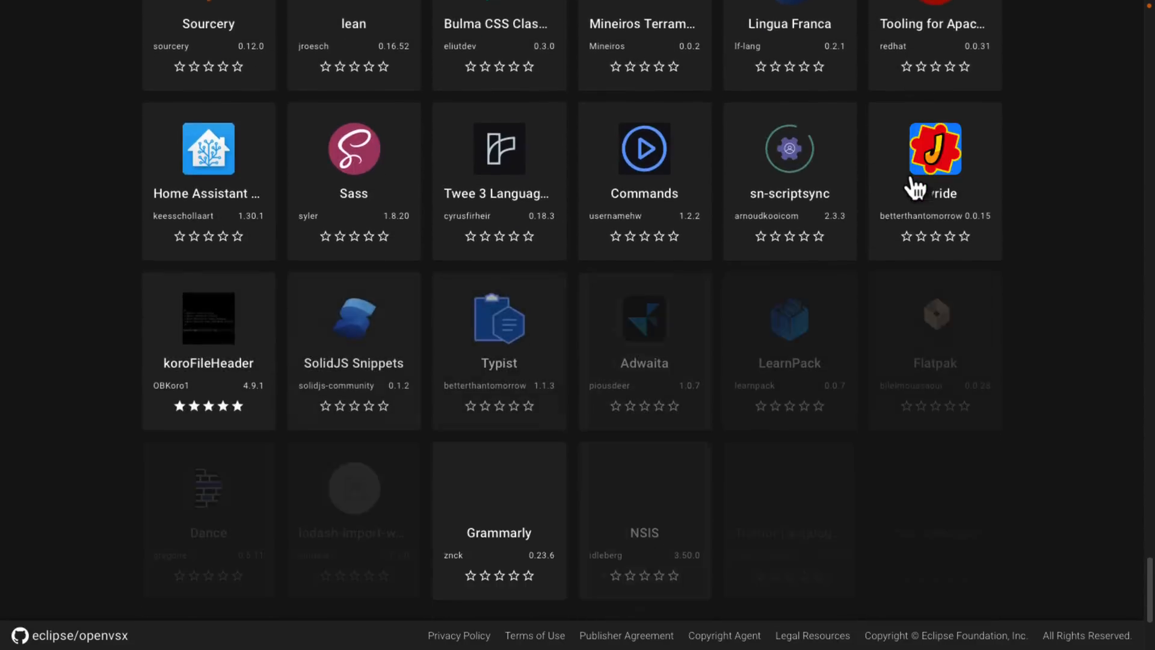
scroll("down", 3)
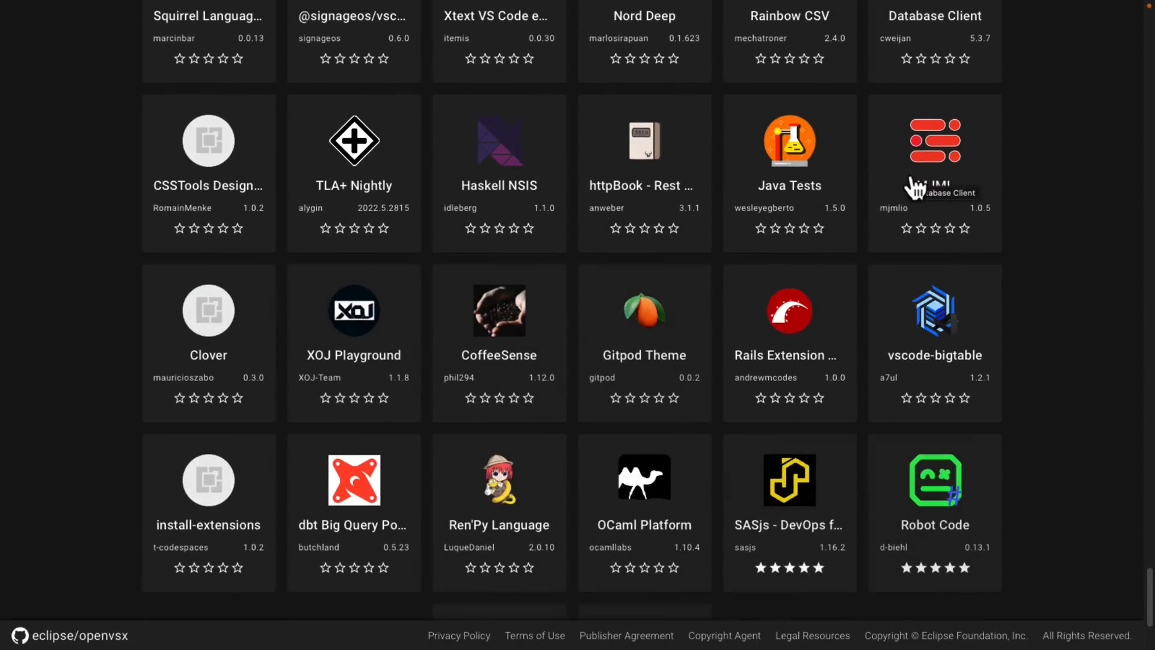
scroll("down", 3)
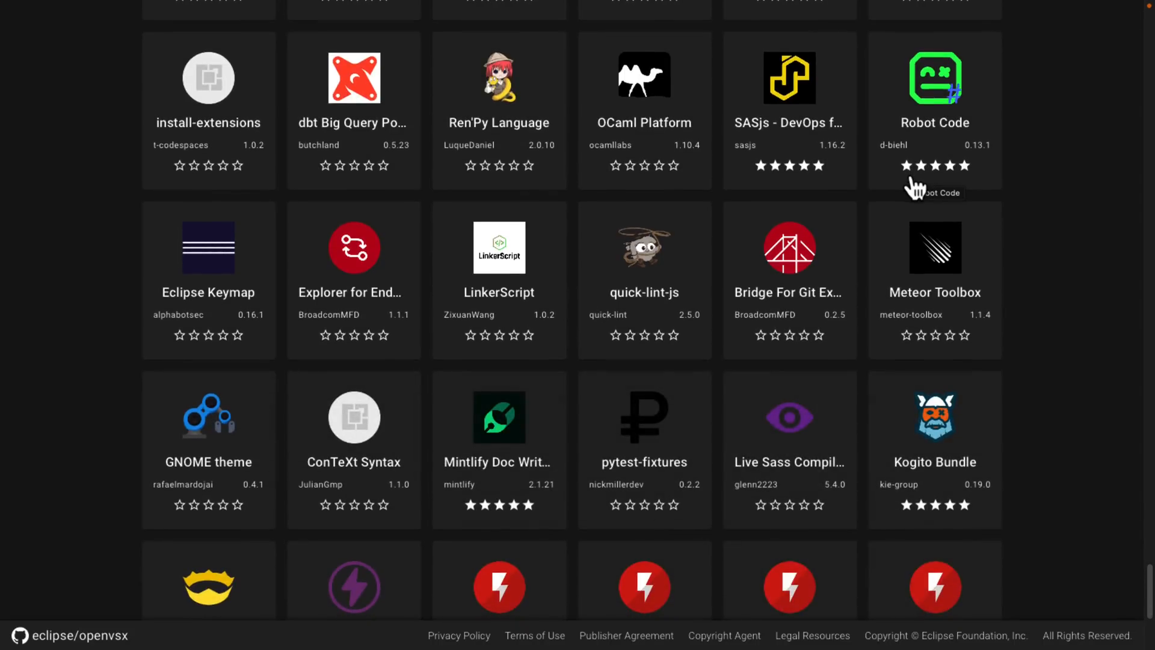
mouse_move(867, 245)
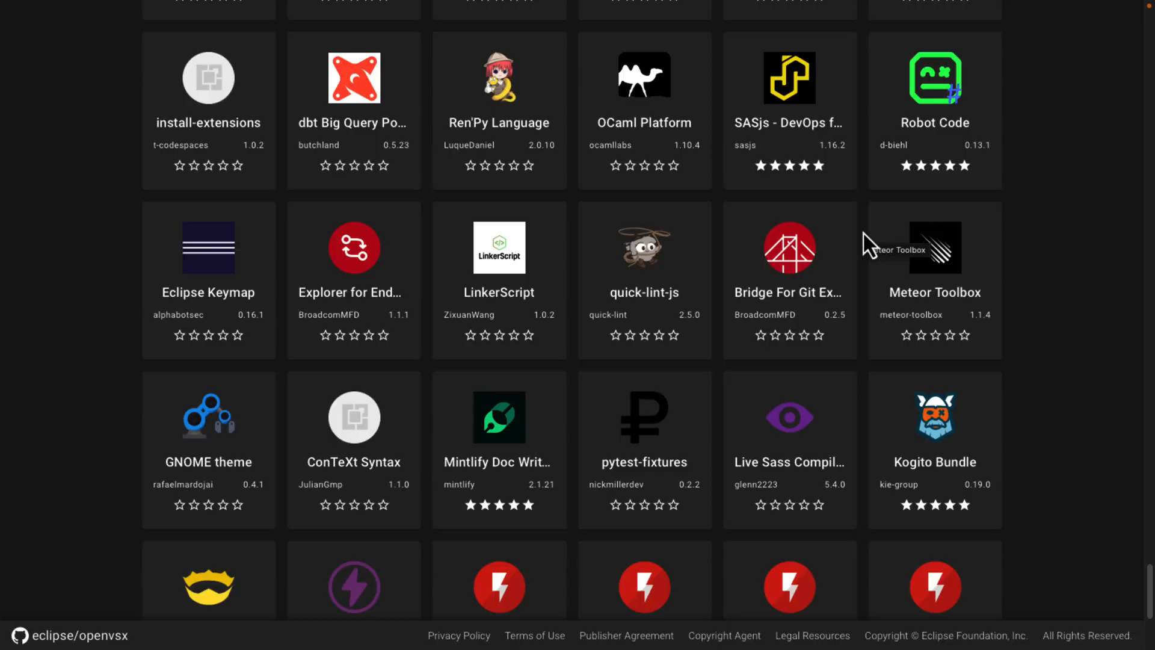
scroll("down", 3)
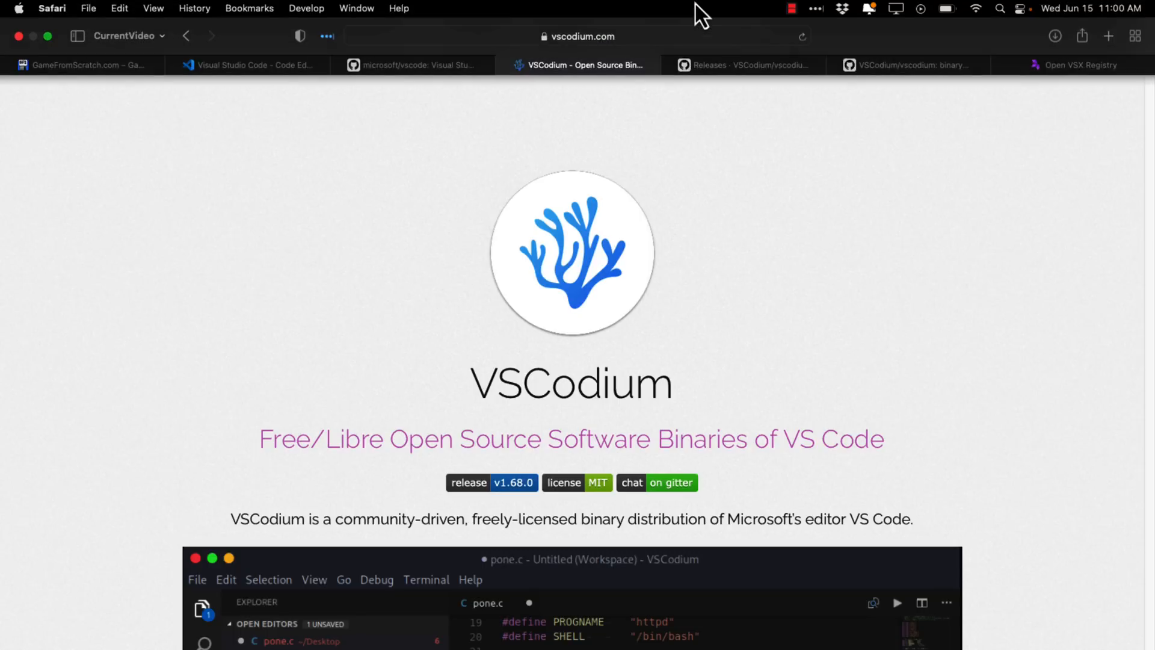
mouse_move(545, 45)
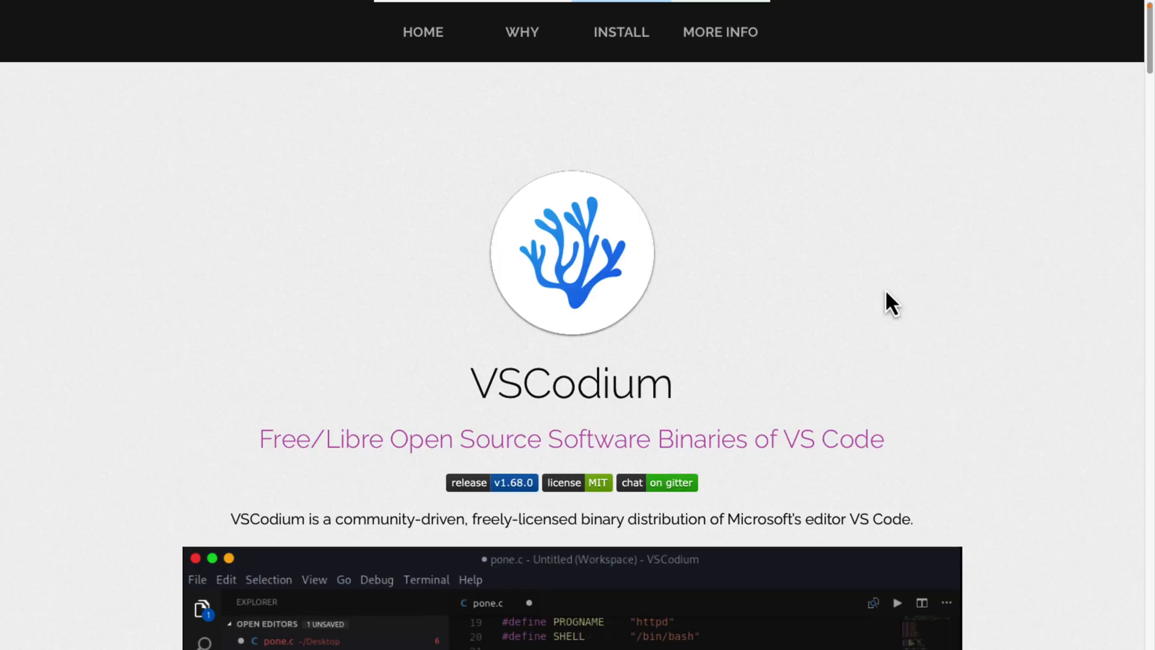
mouse_move(522, 33)
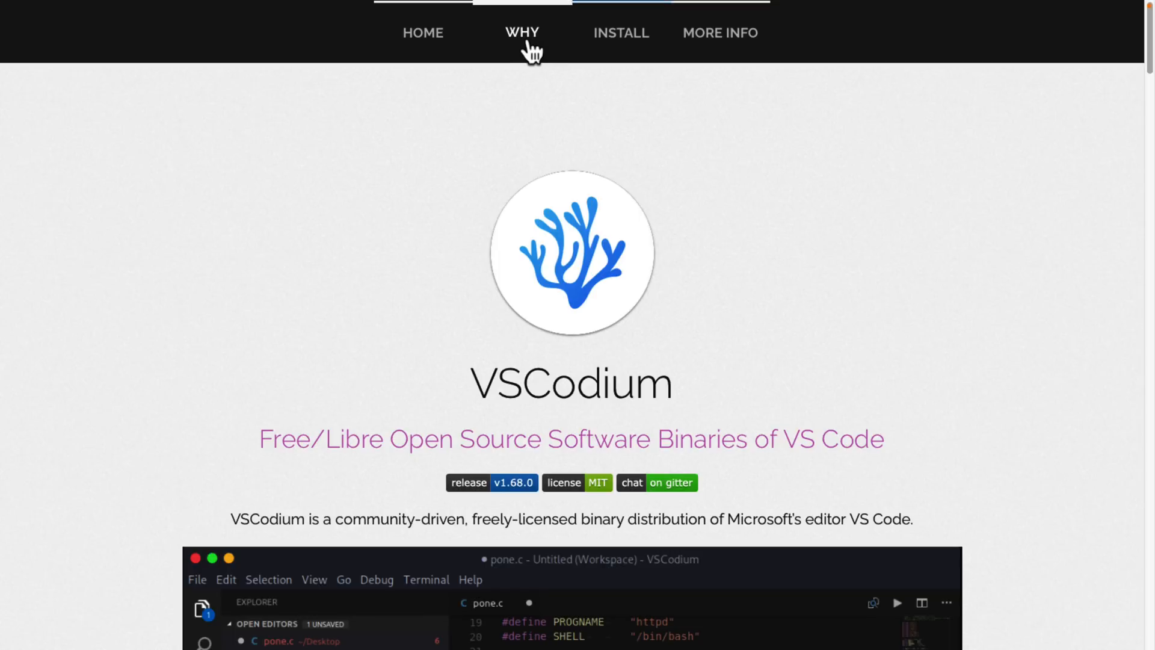
Scroll vscodium.com down past the install sections to More Info
scroll("down", 3)
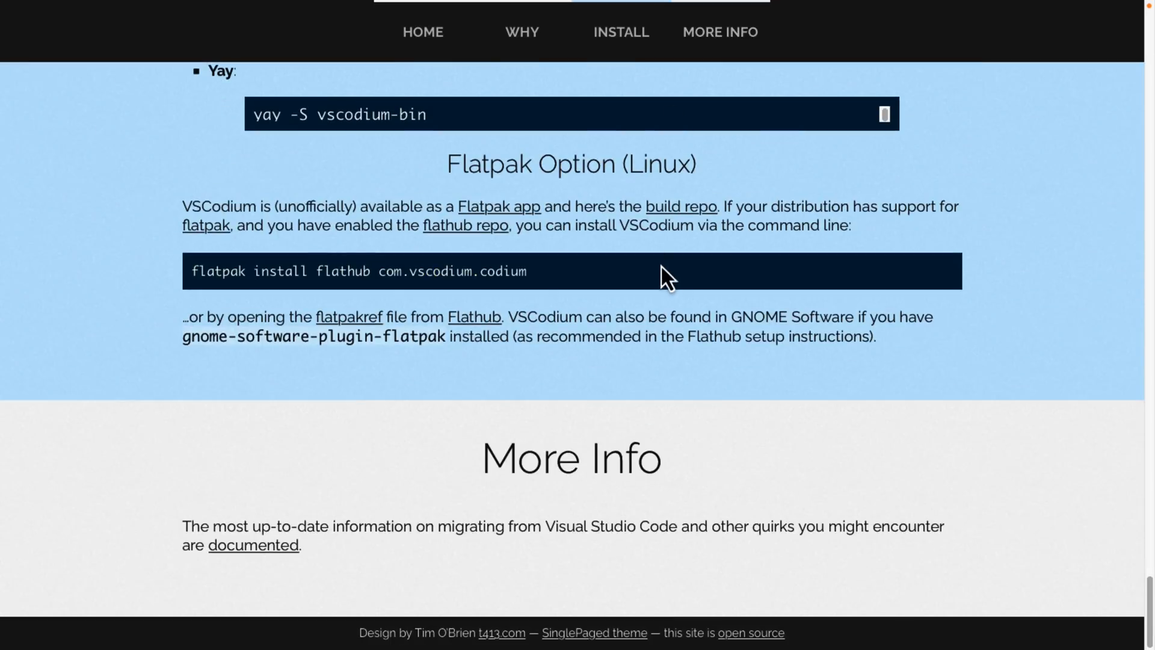
scroll("up", 3)
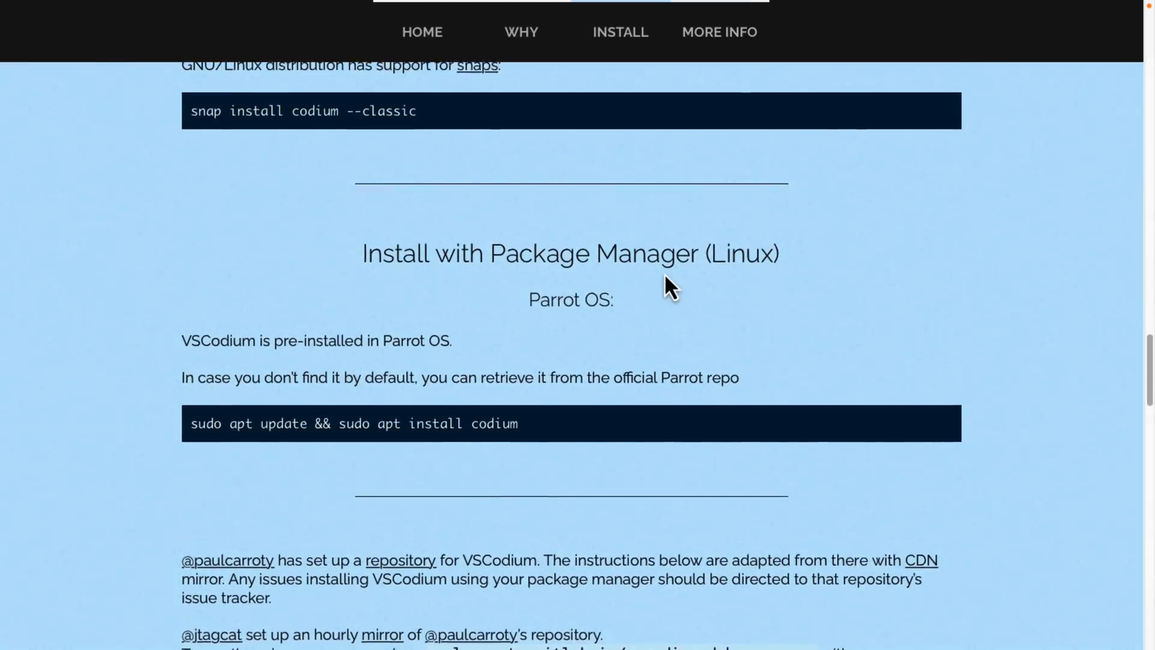
scroll("down", 3)
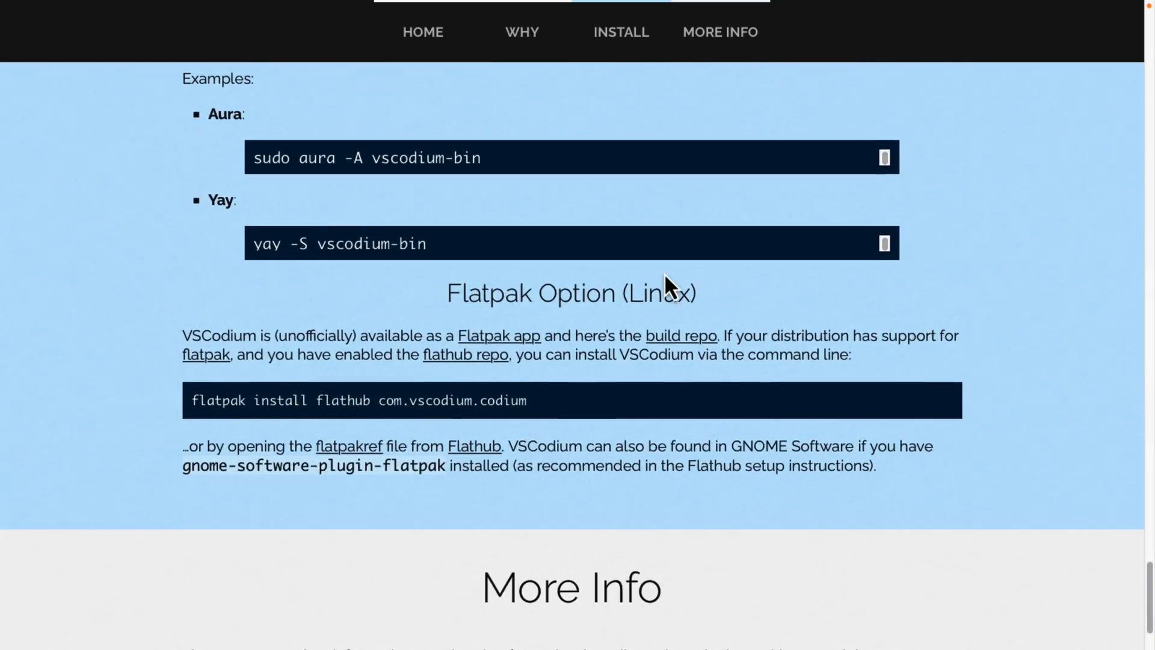
scroll("down", 3)
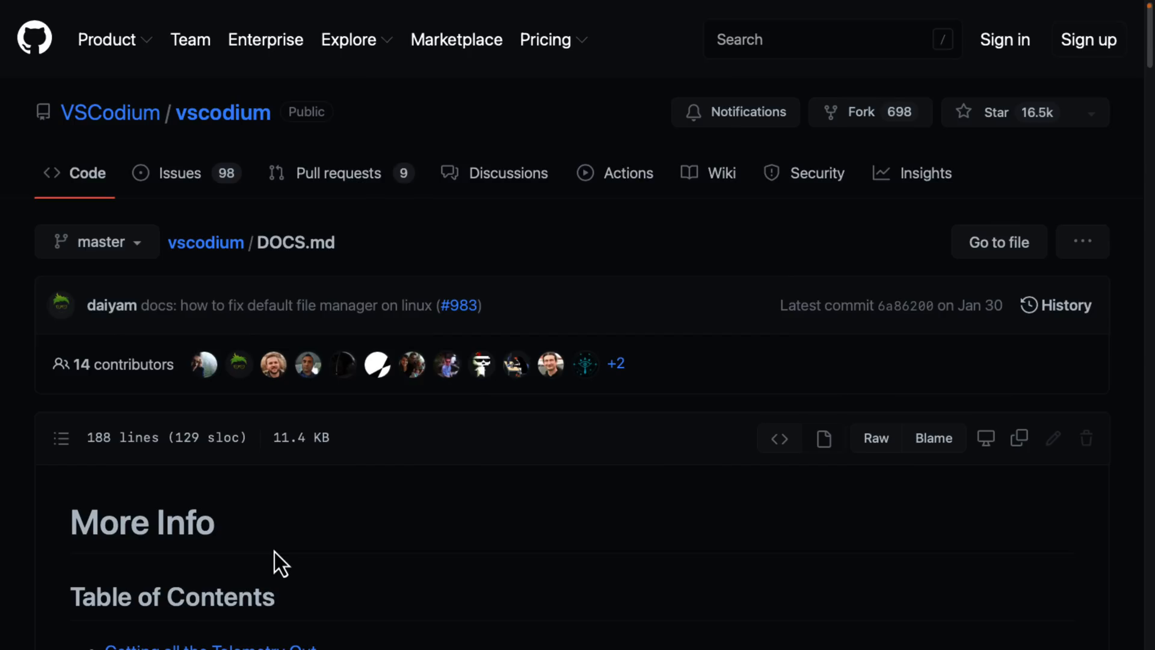
scroll("down", 3)
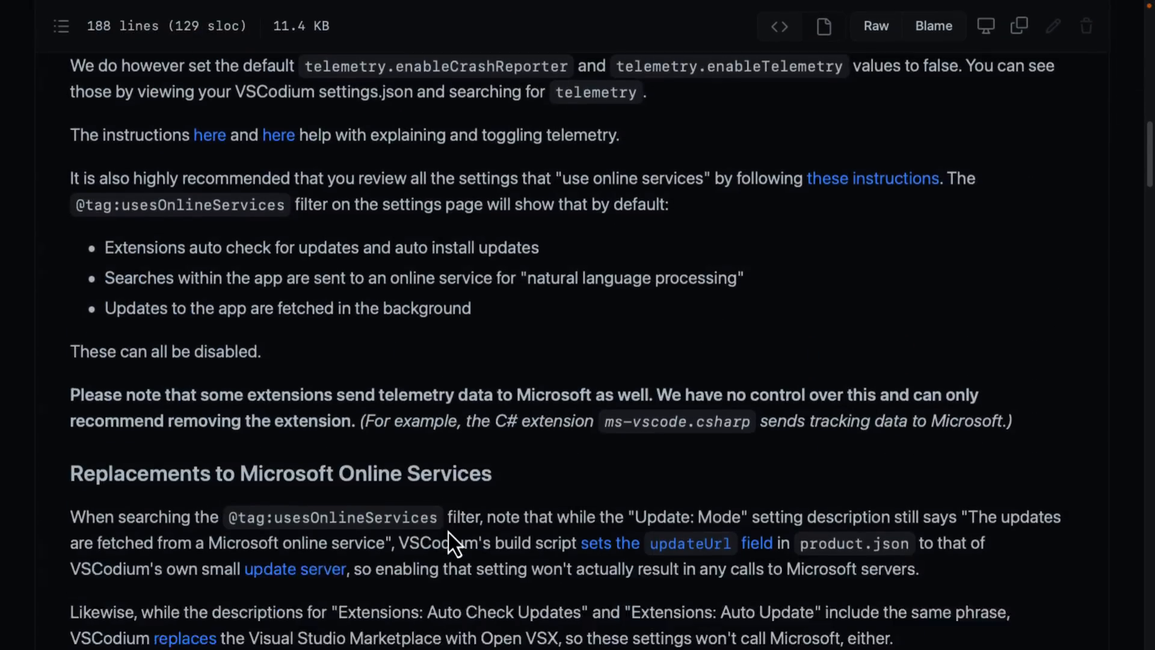
scroll("down", 3)
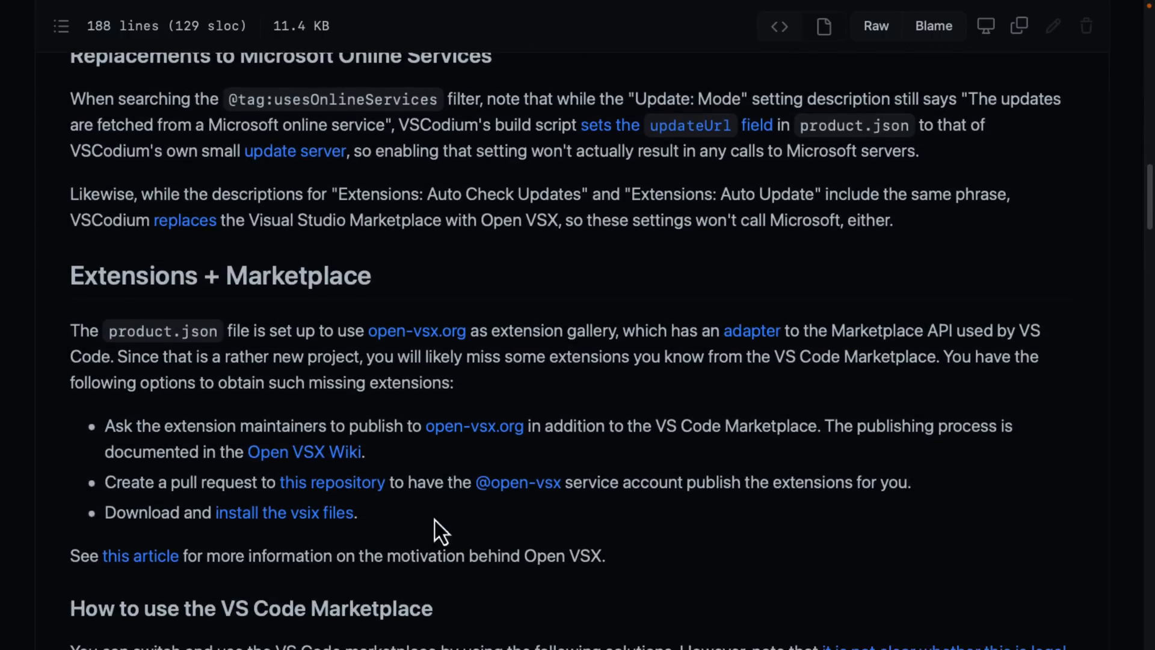
scroll("down", 3)
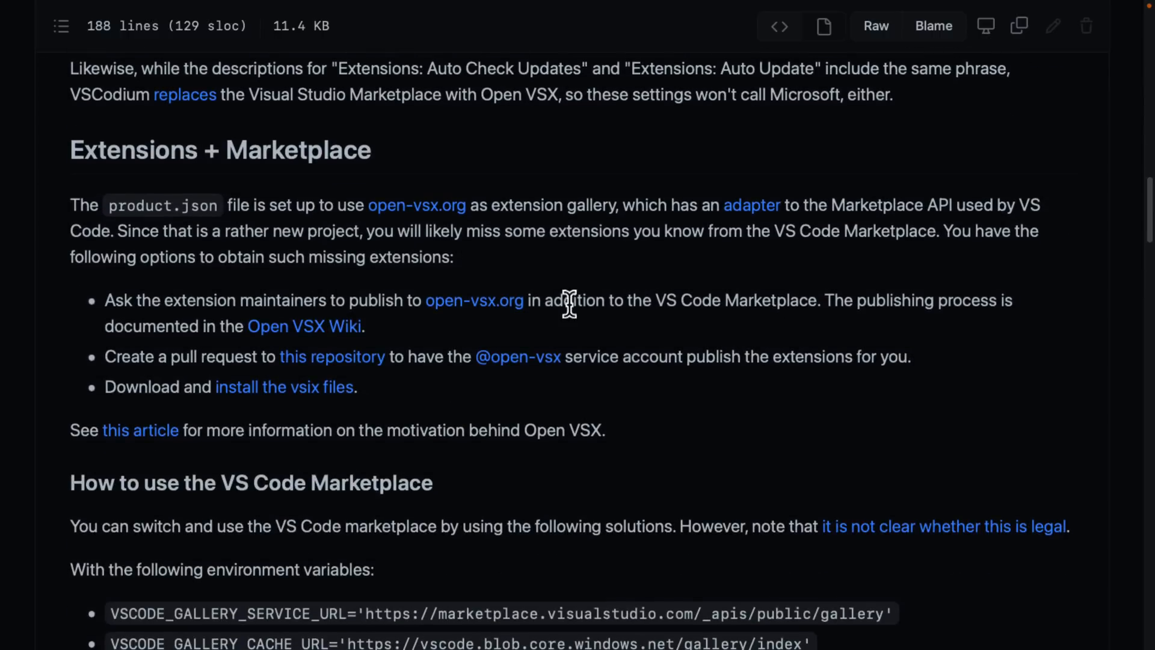
scroll("down", 3)
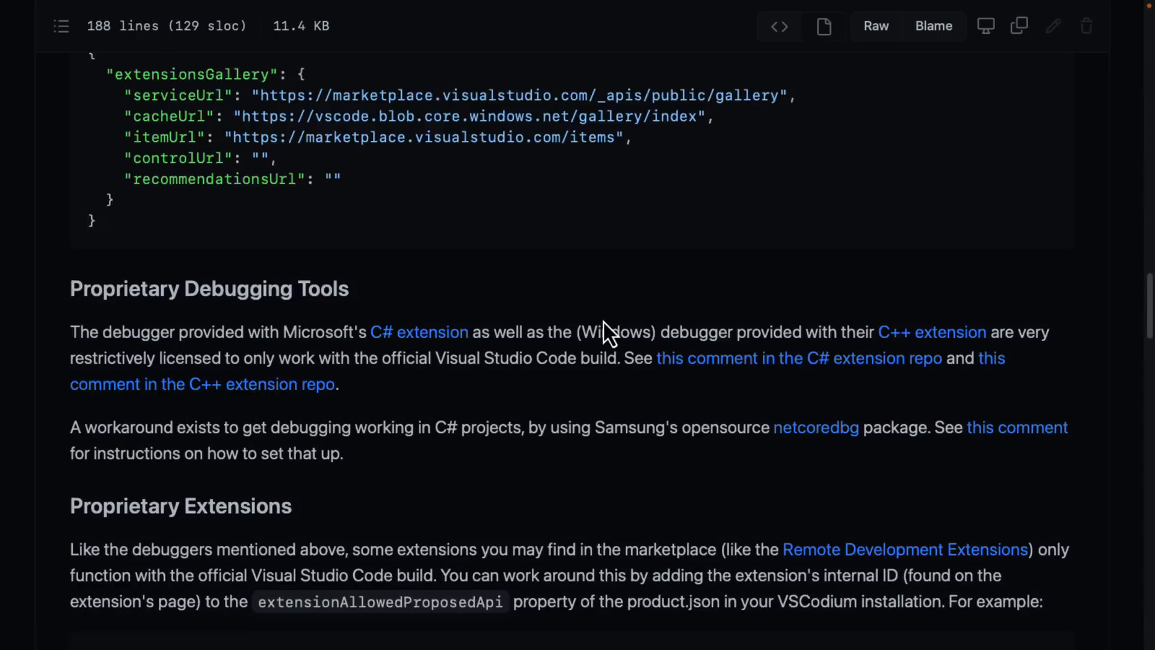
scroll("down", 3)
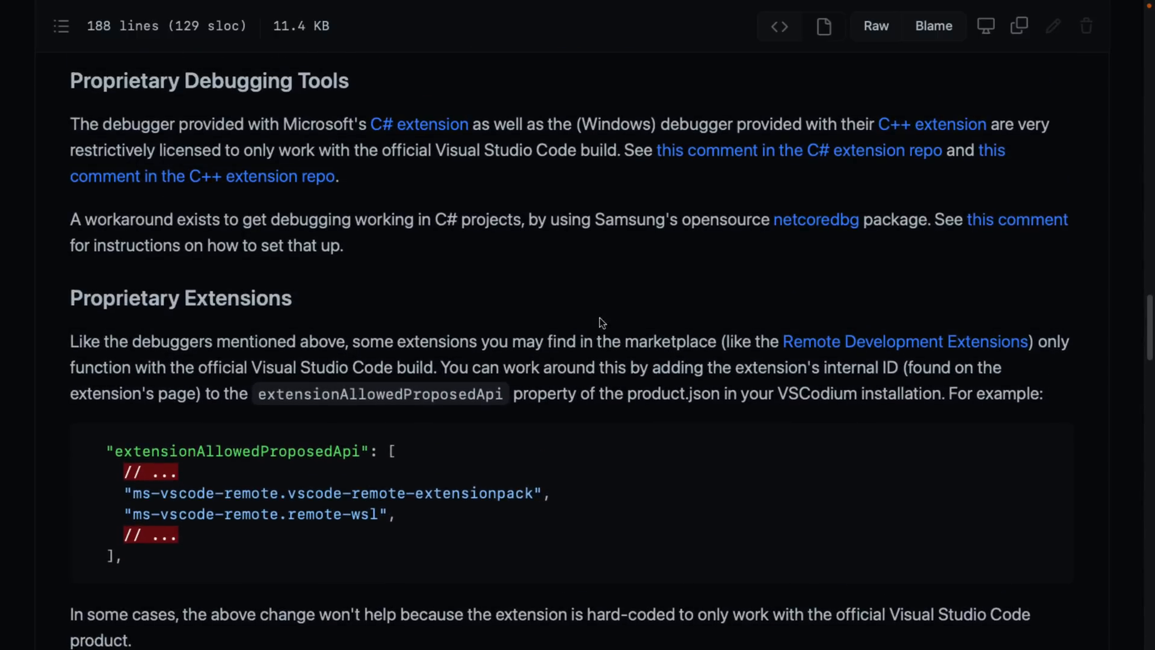
mouse_move(533, 149)
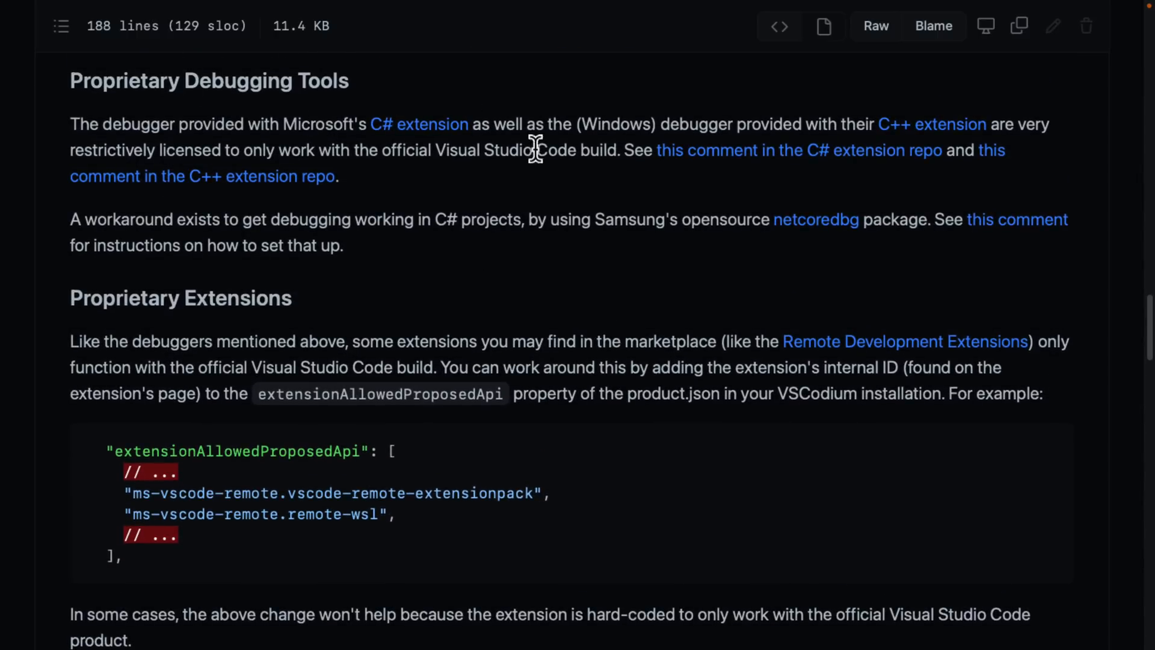
mouse_move(414, 160)
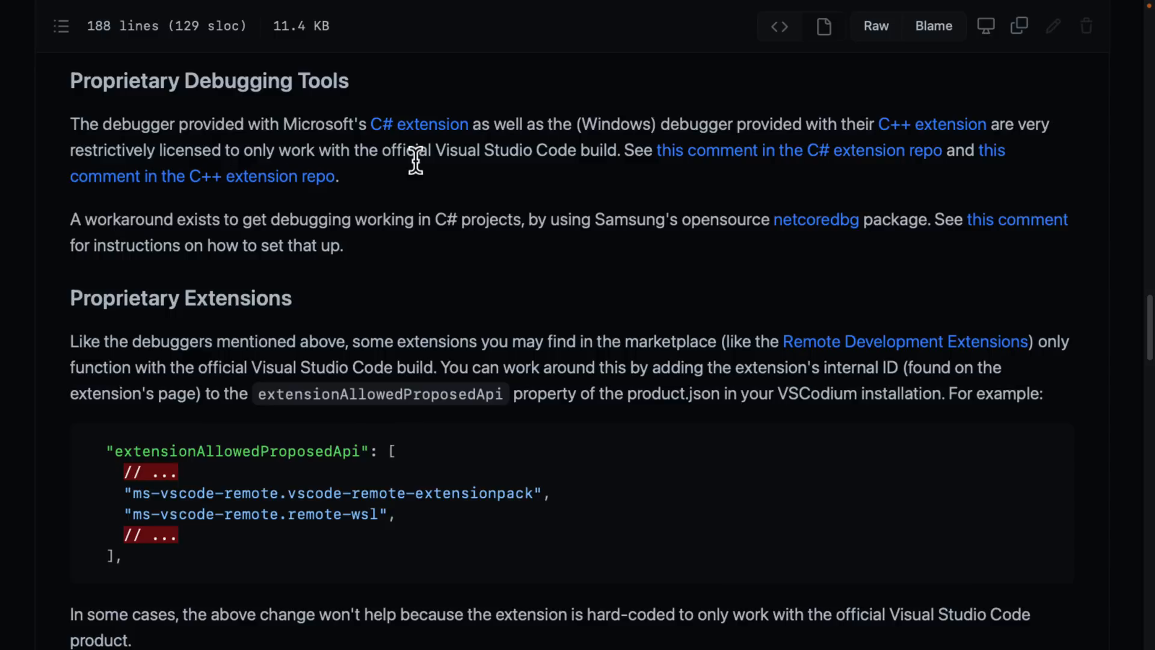
scroll("down", 3)
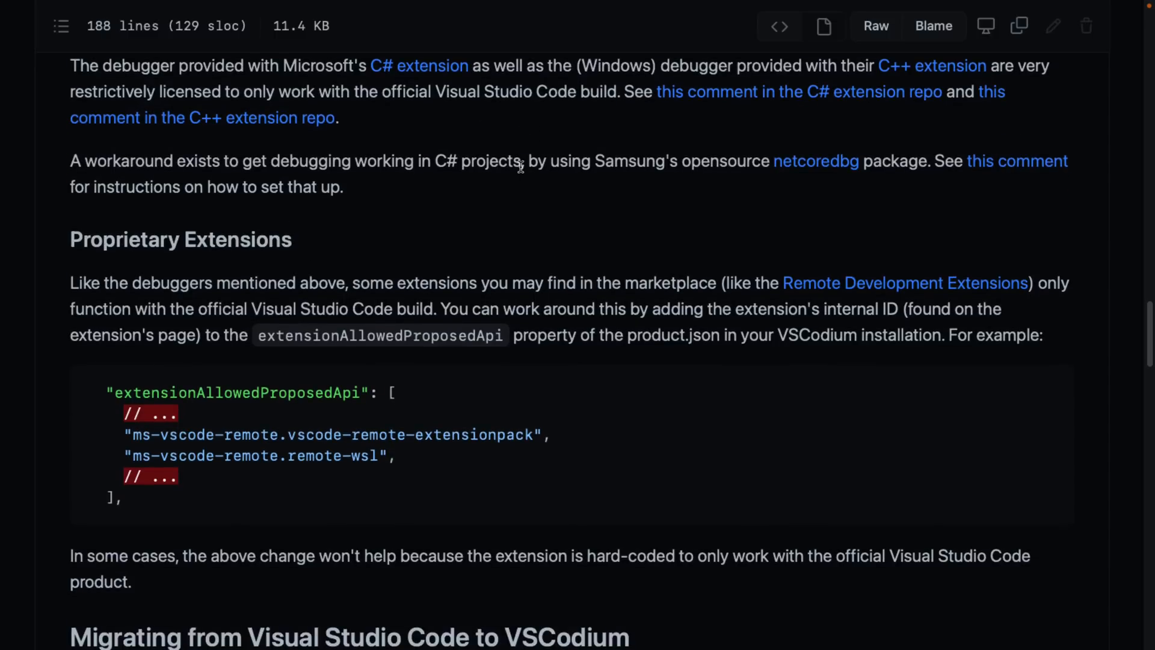
scroll("down", 3)
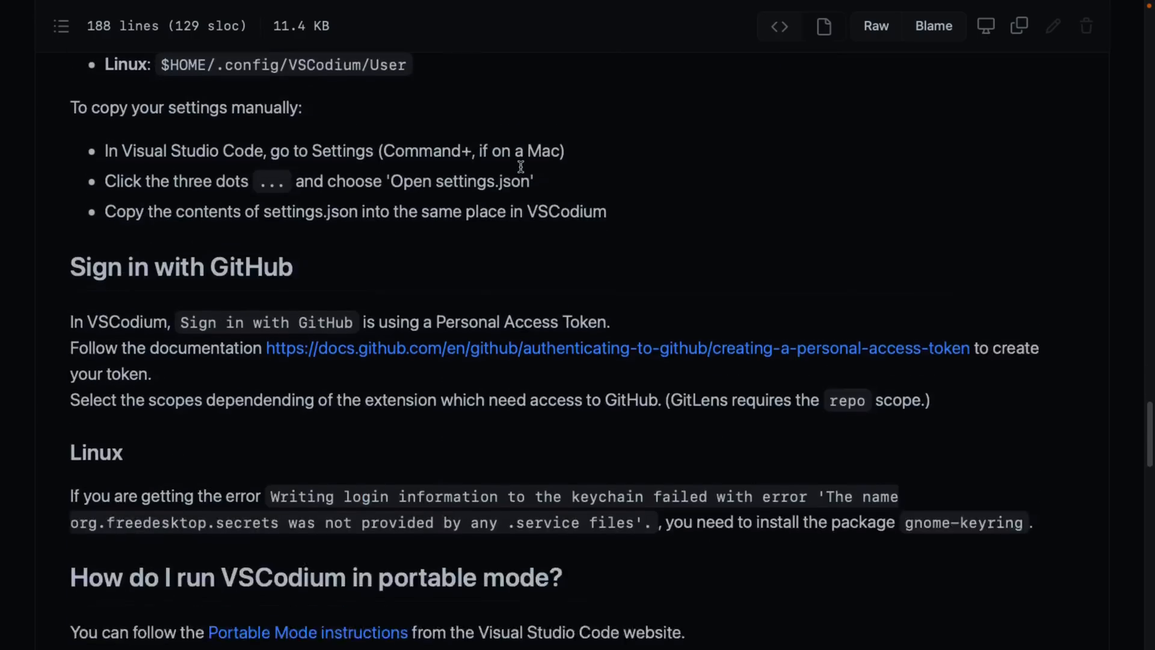
scroll("down", 3)
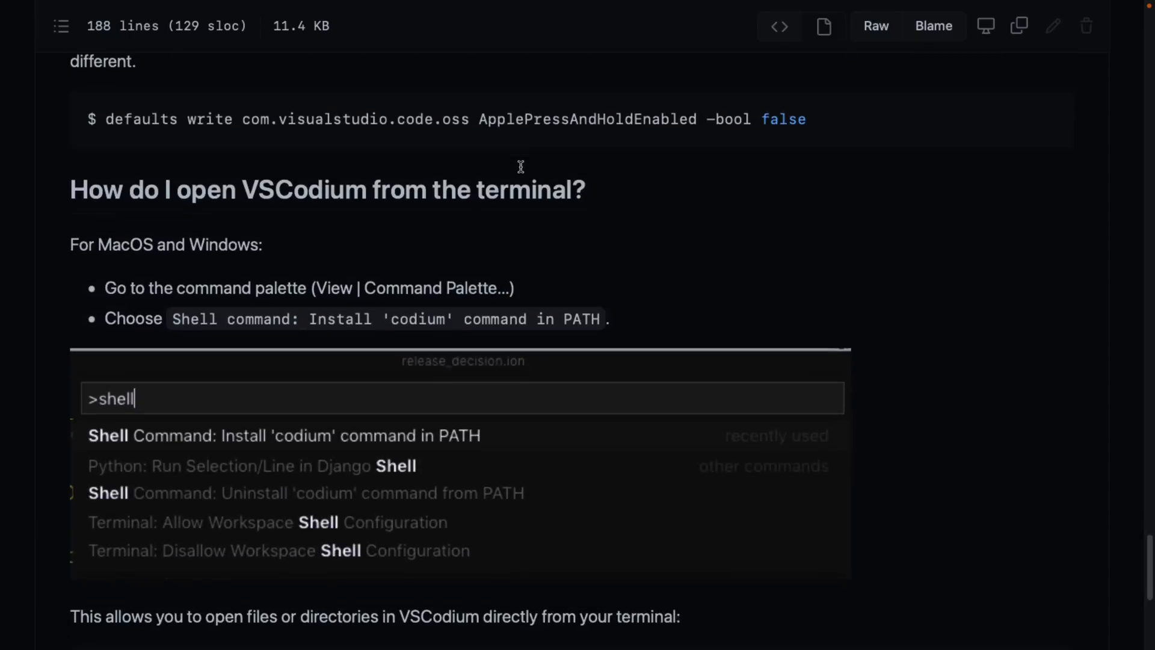
scroll("down", 3)
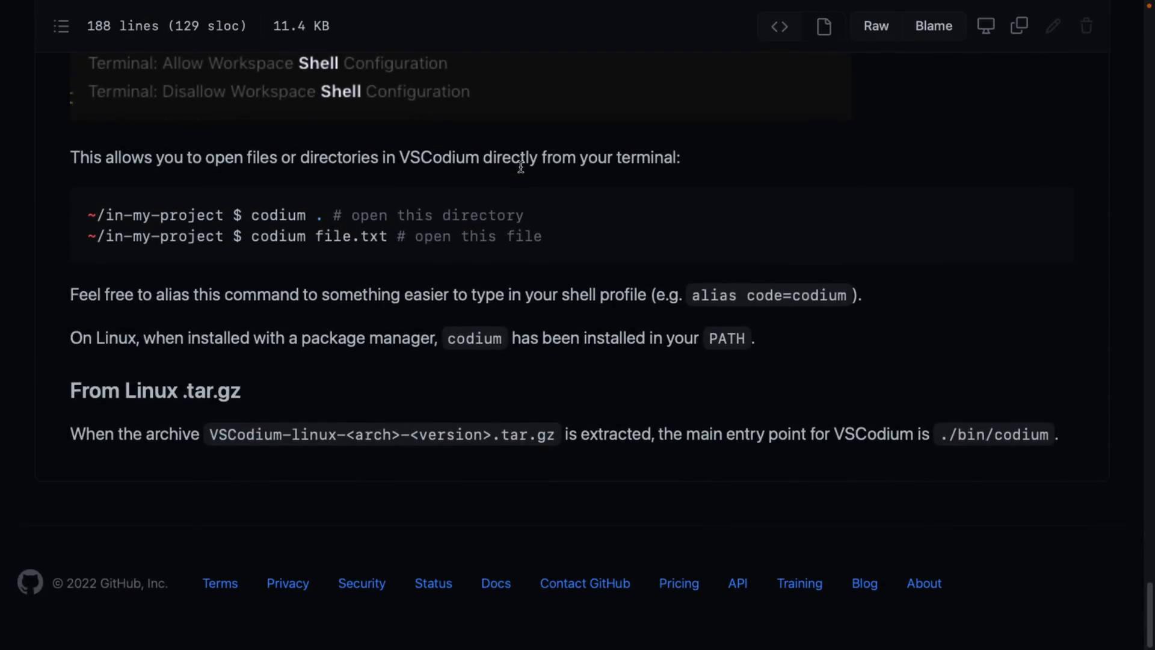